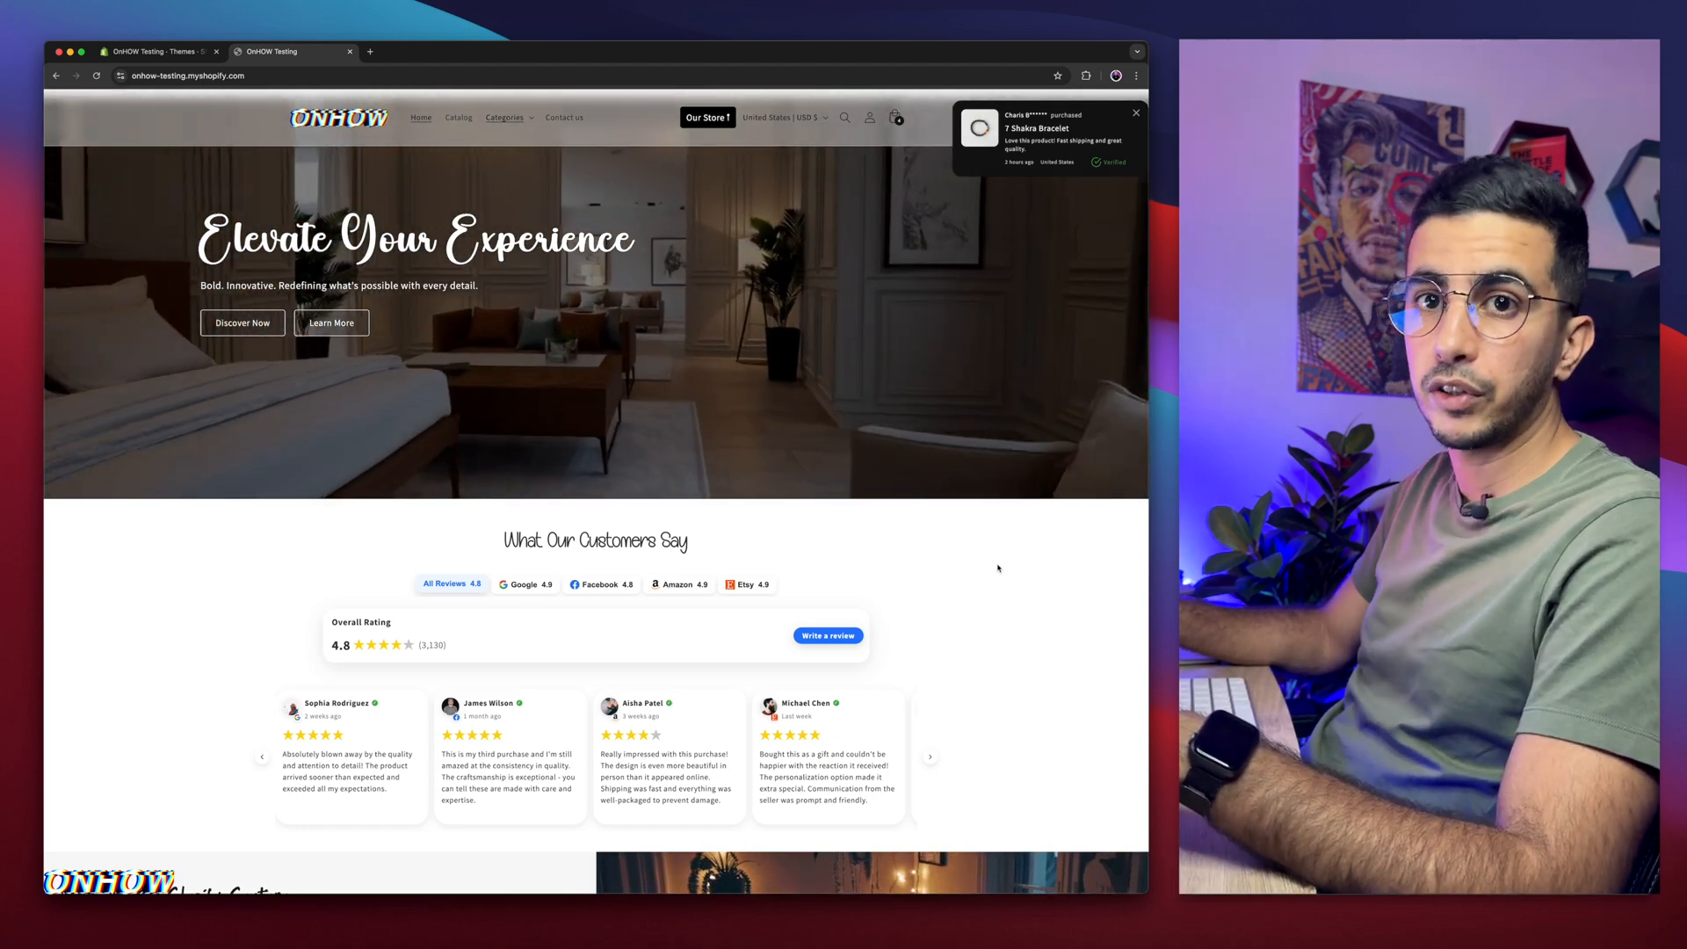
Scroll to the storefront's reviews section and filter through Google, Facebook and Etsy tabs
click(1135, 112)
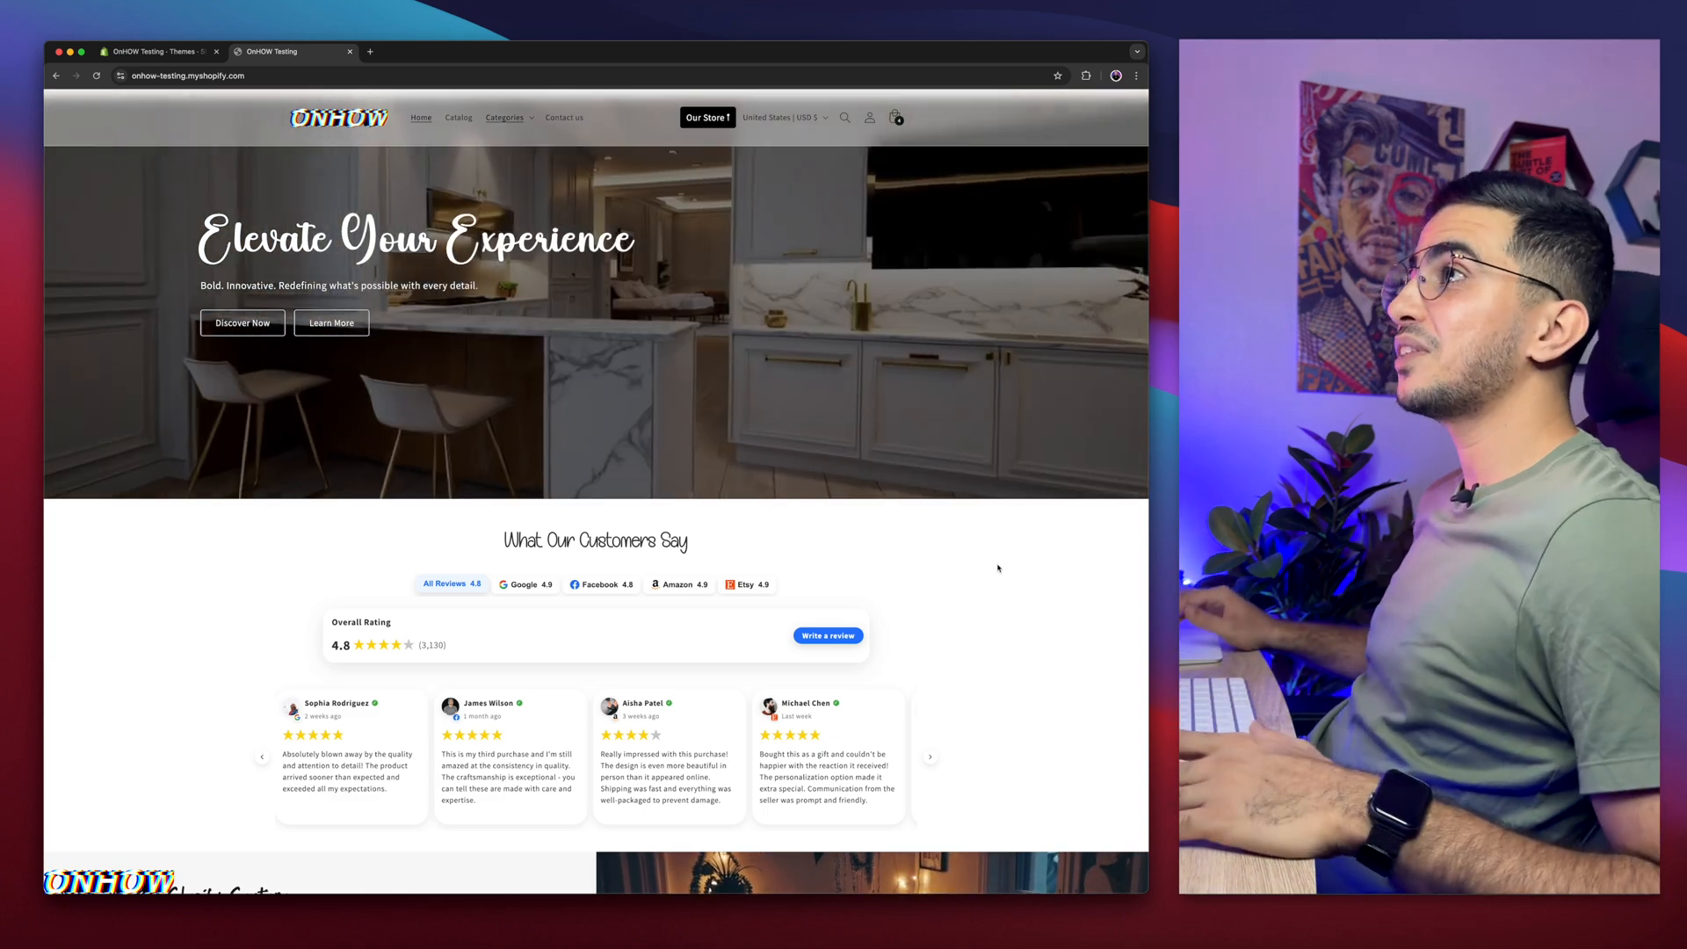
scroll(down, 3)
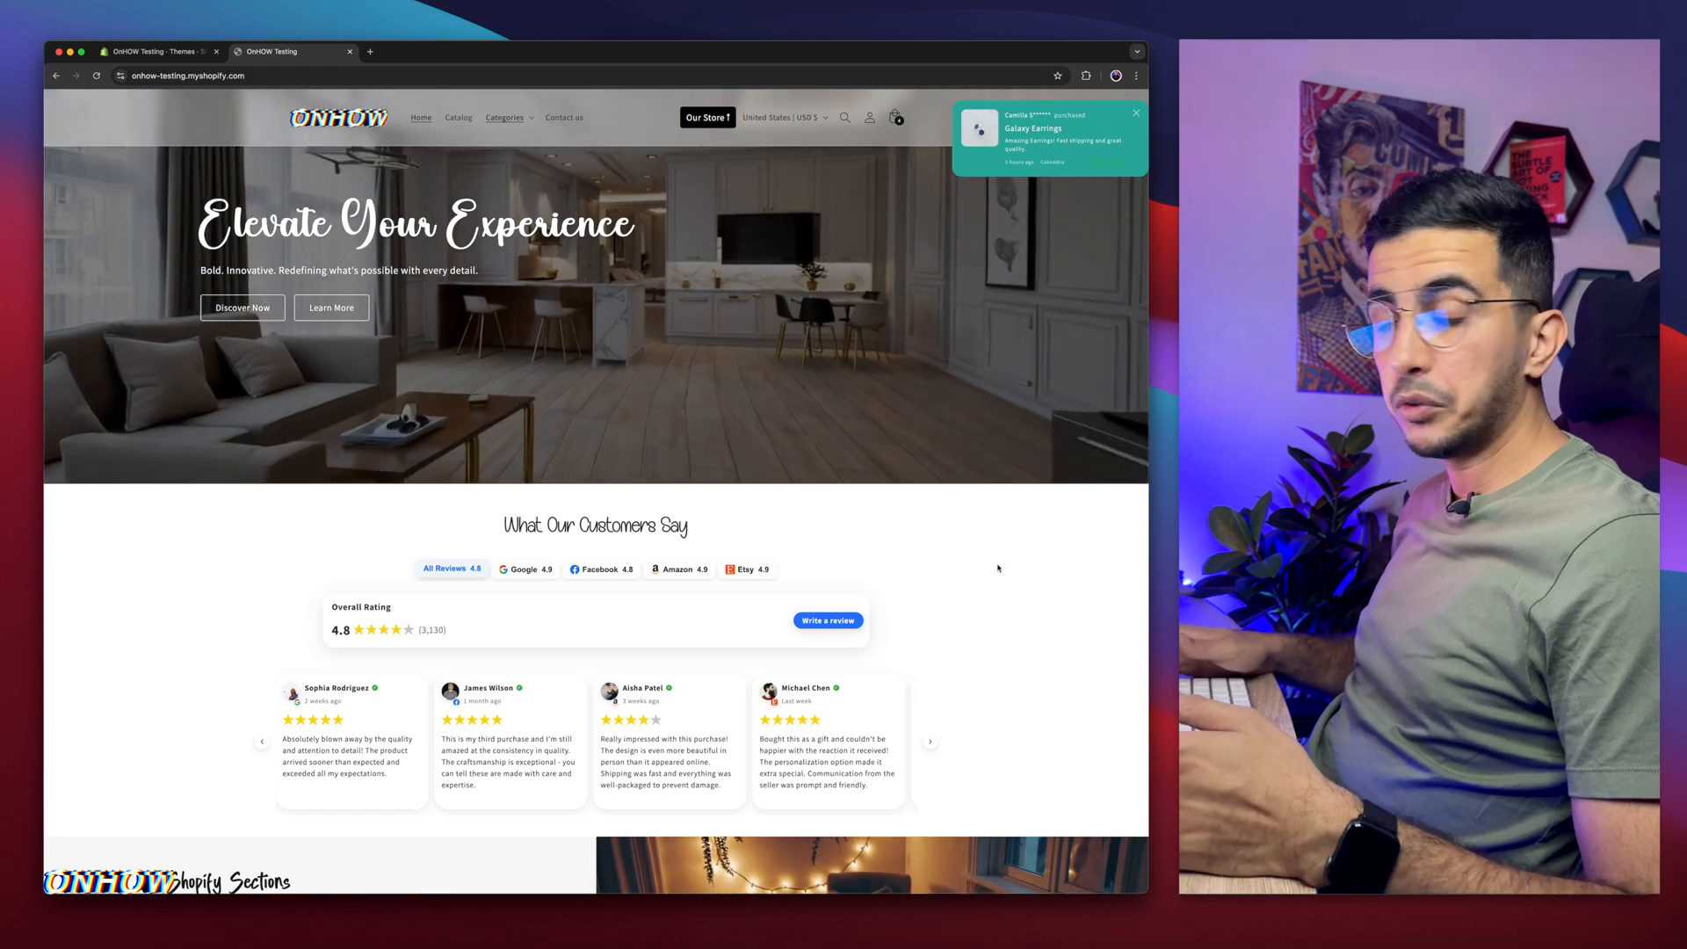
scroll(down, 3)
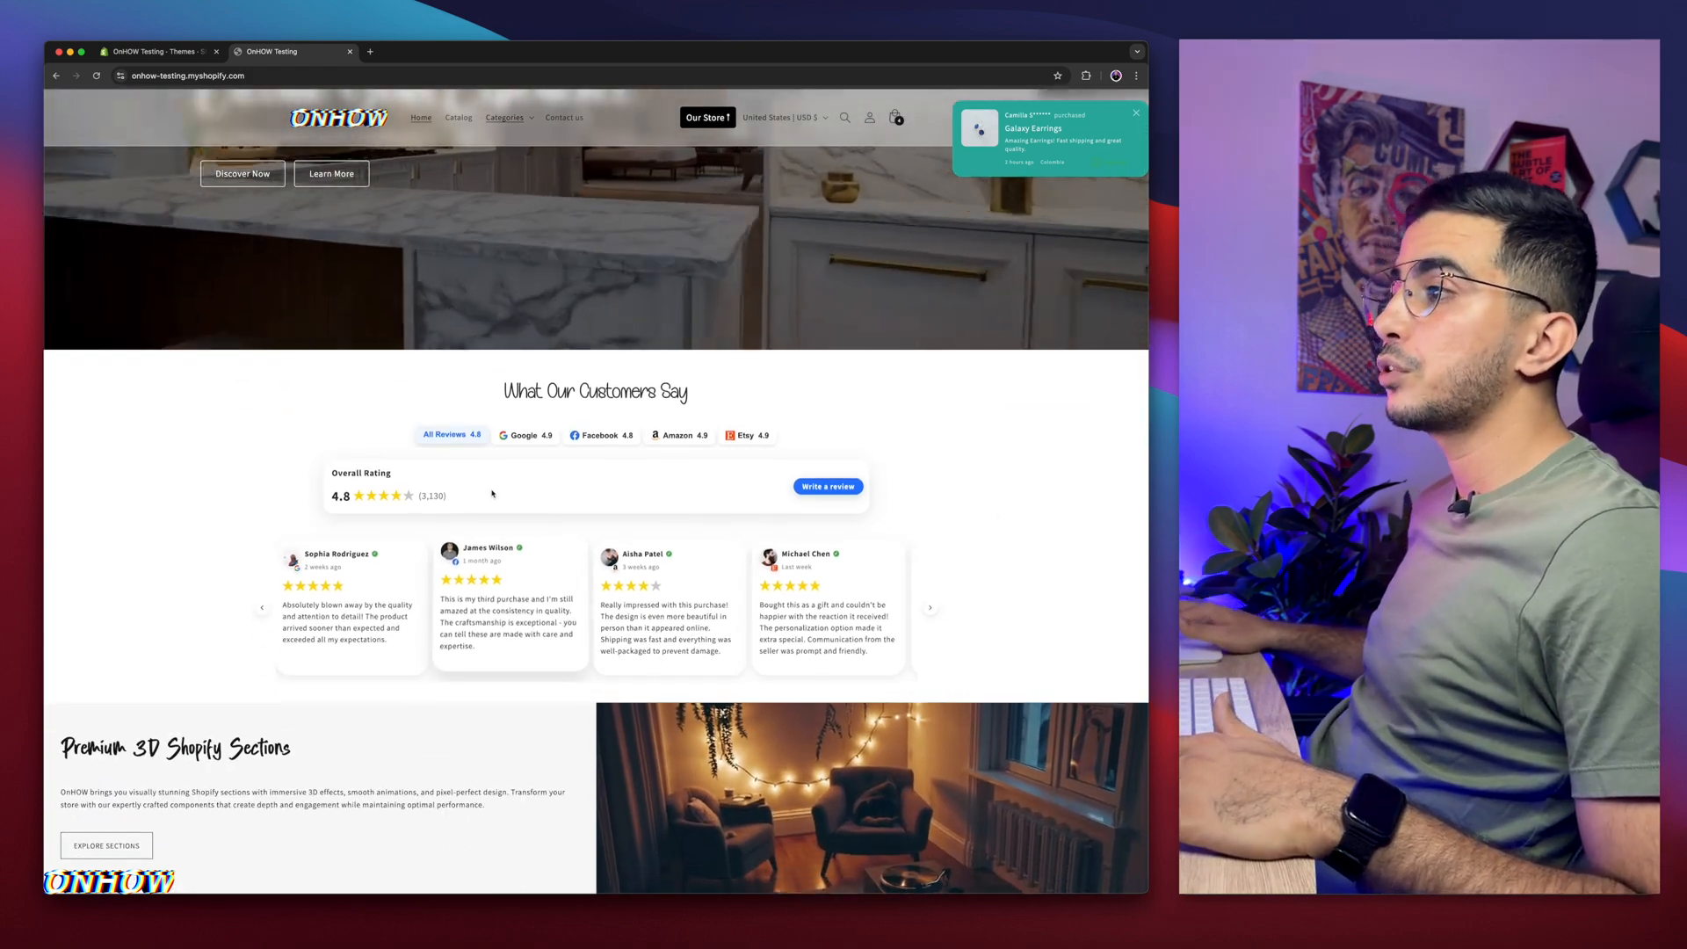
click(526, 434)
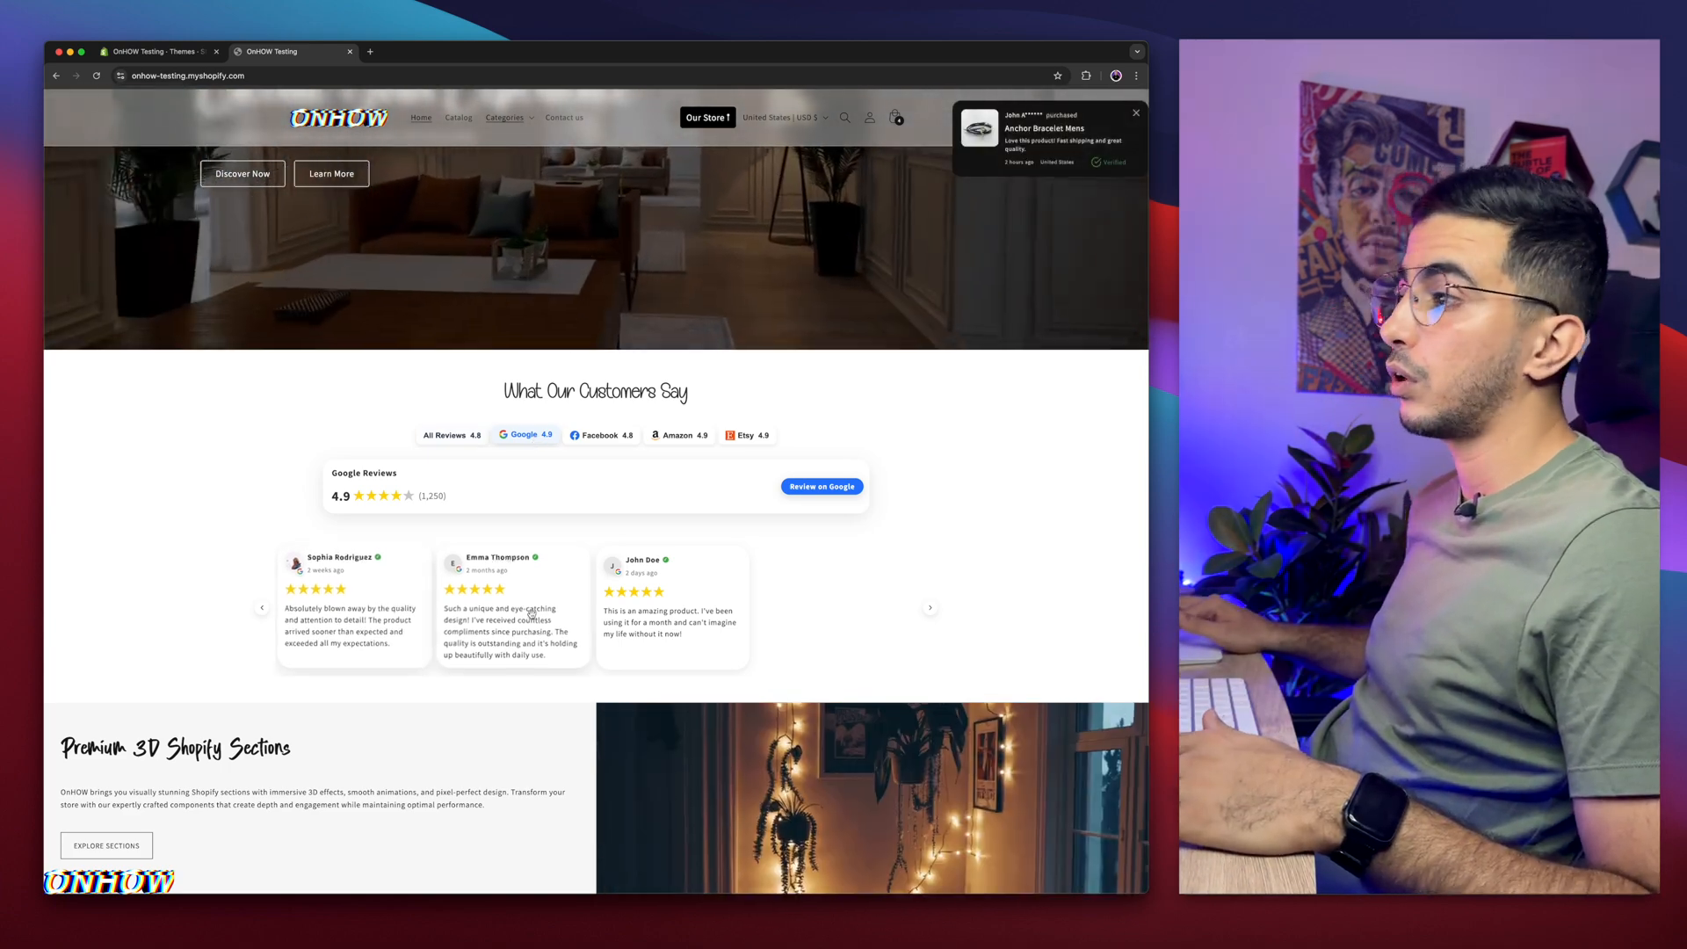
click(601, 434)
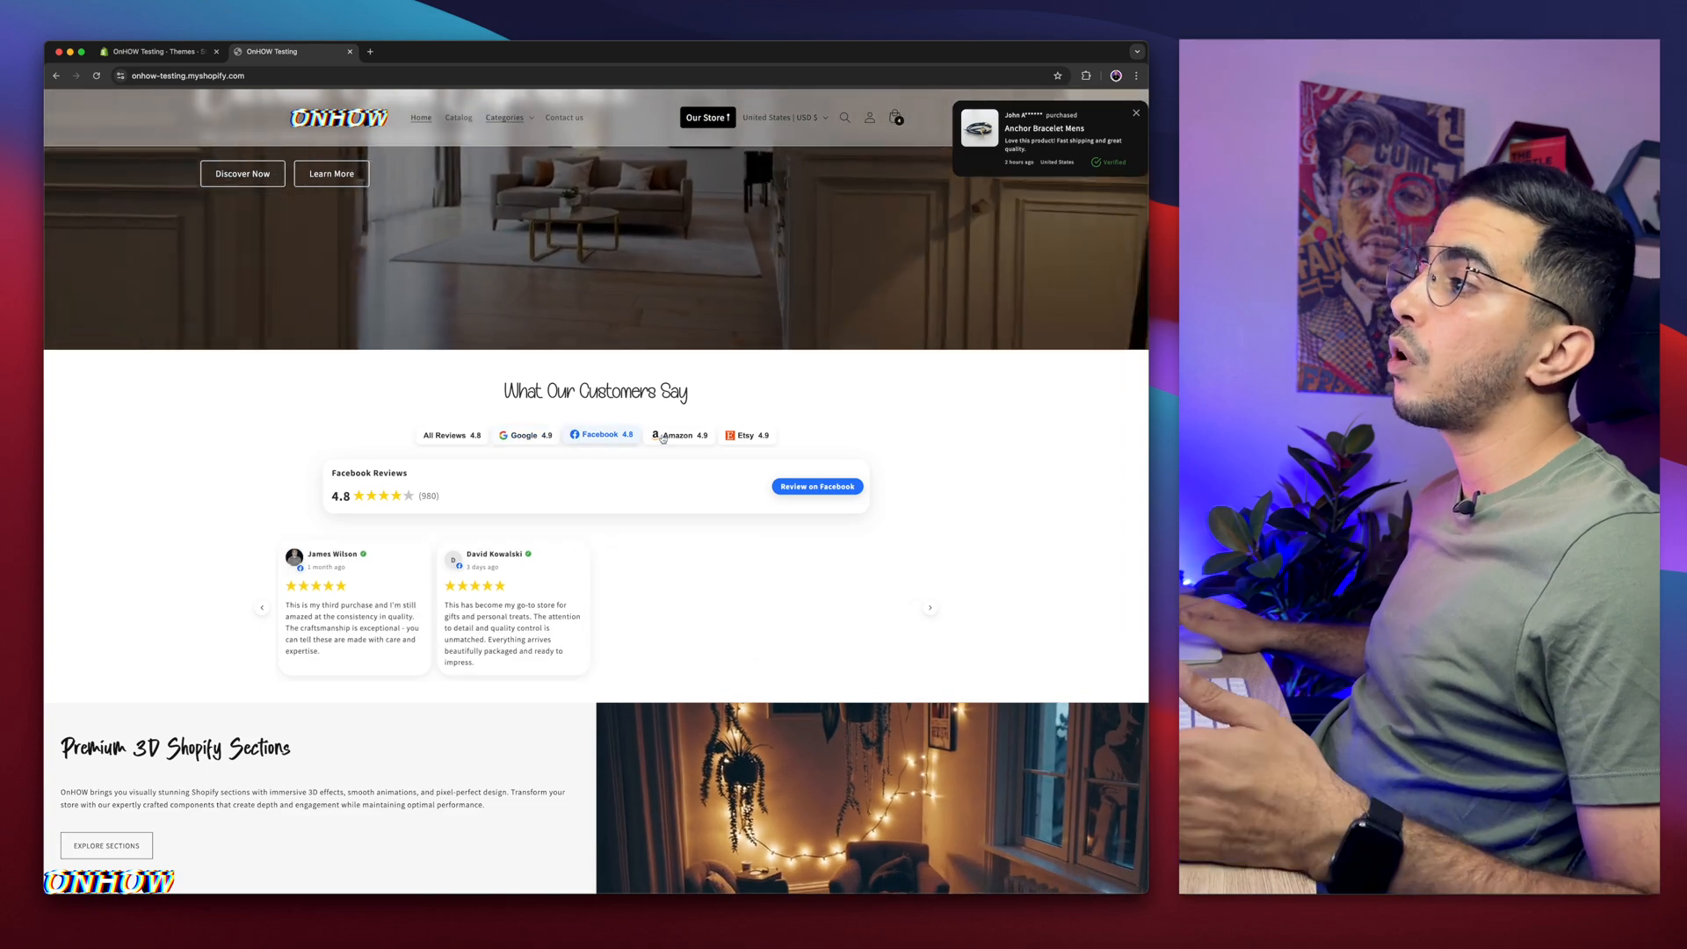
click(747, 434)
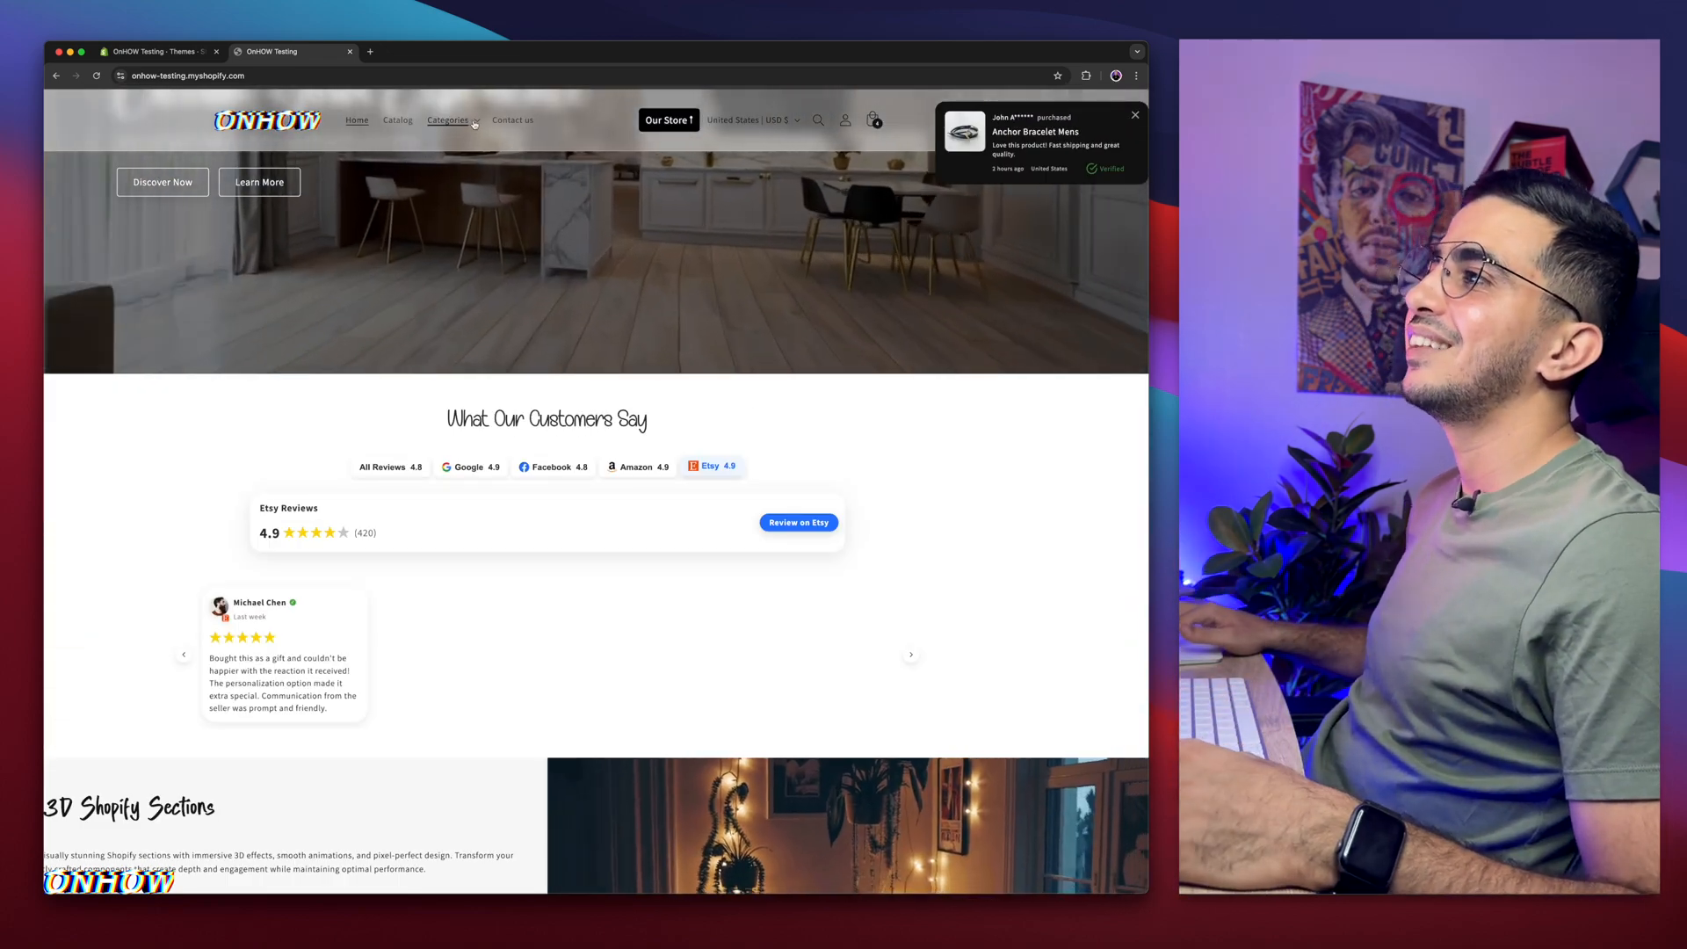
click(450, 120)
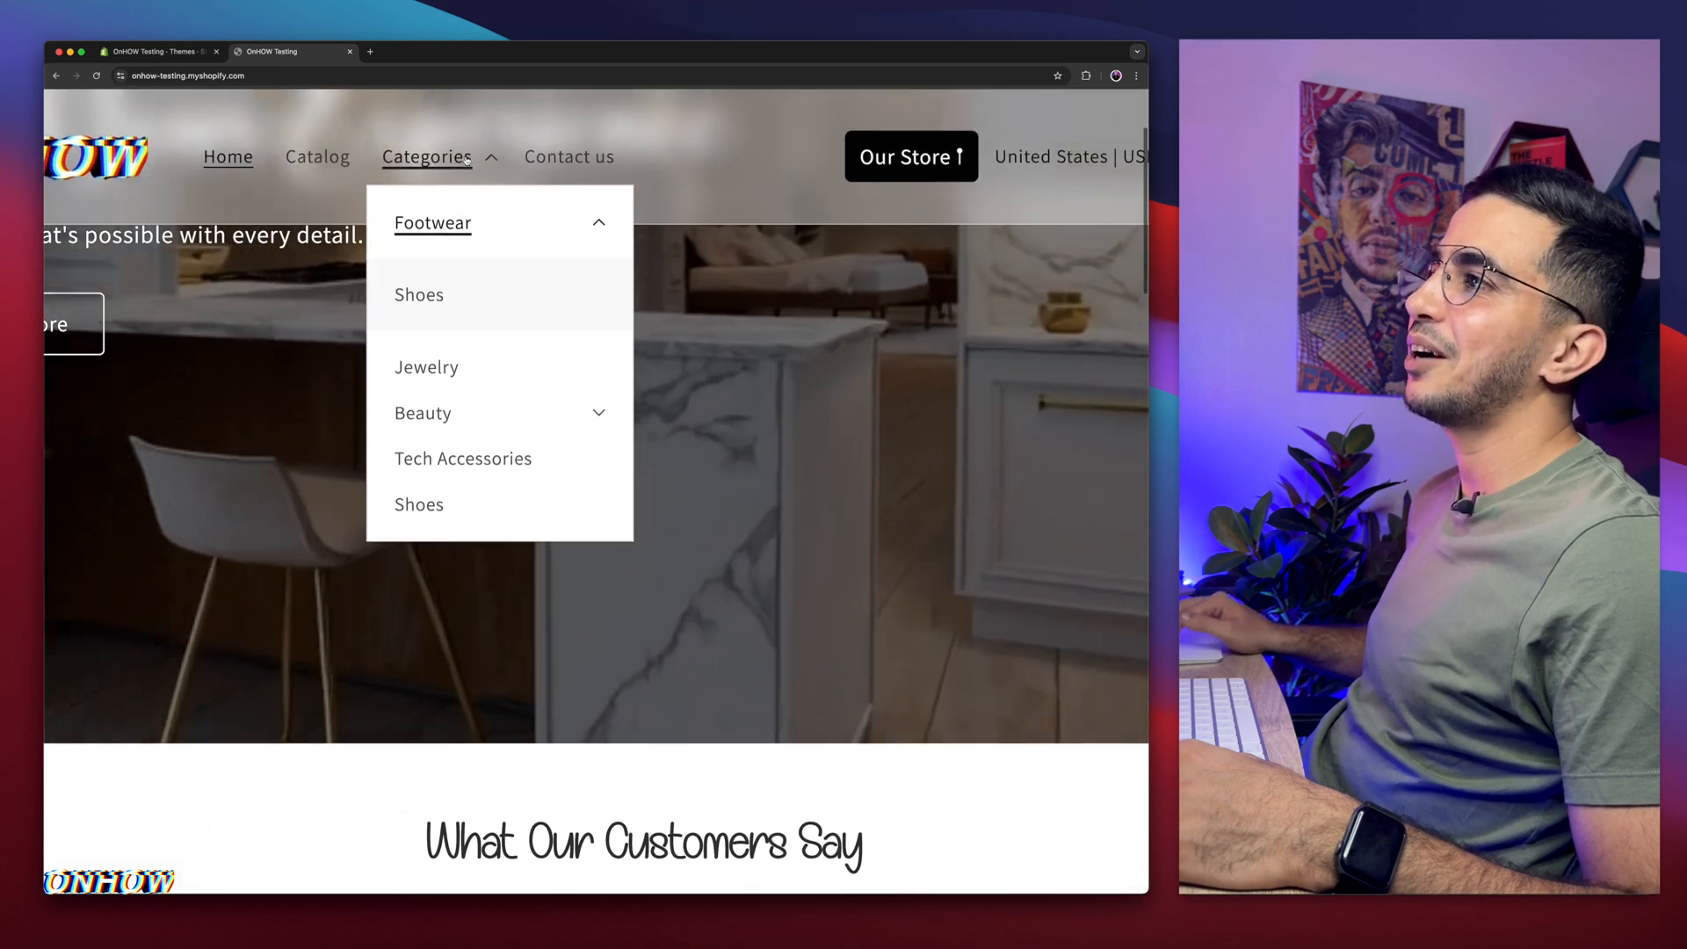
click(425, 156)
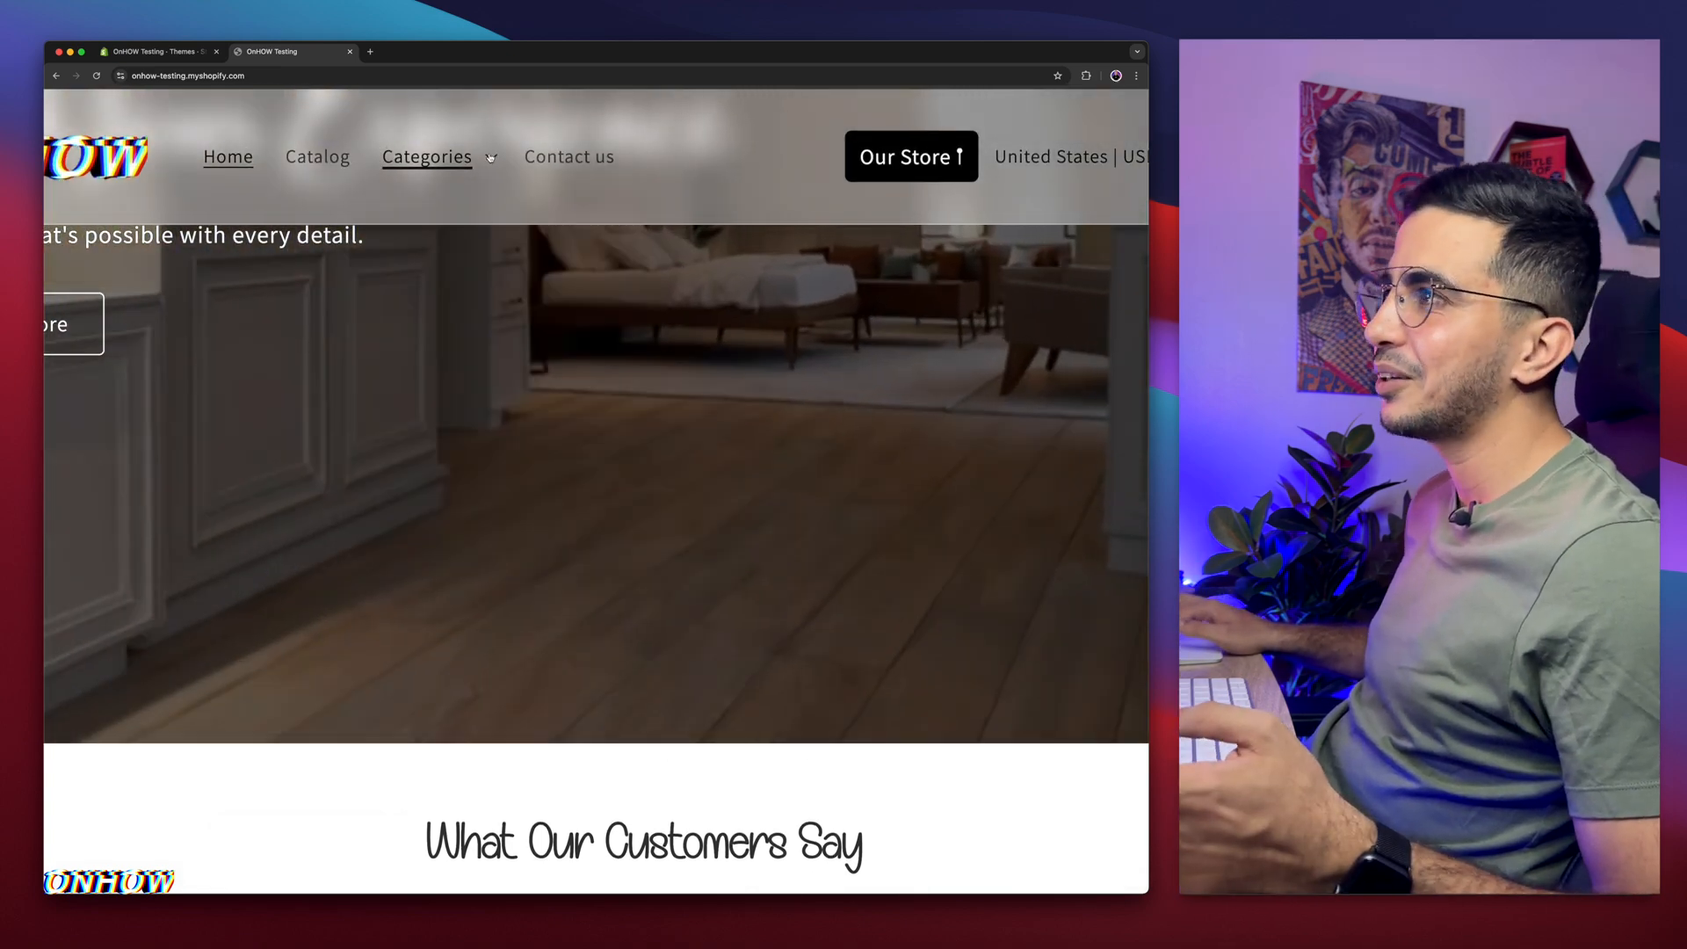
click(425, 156)
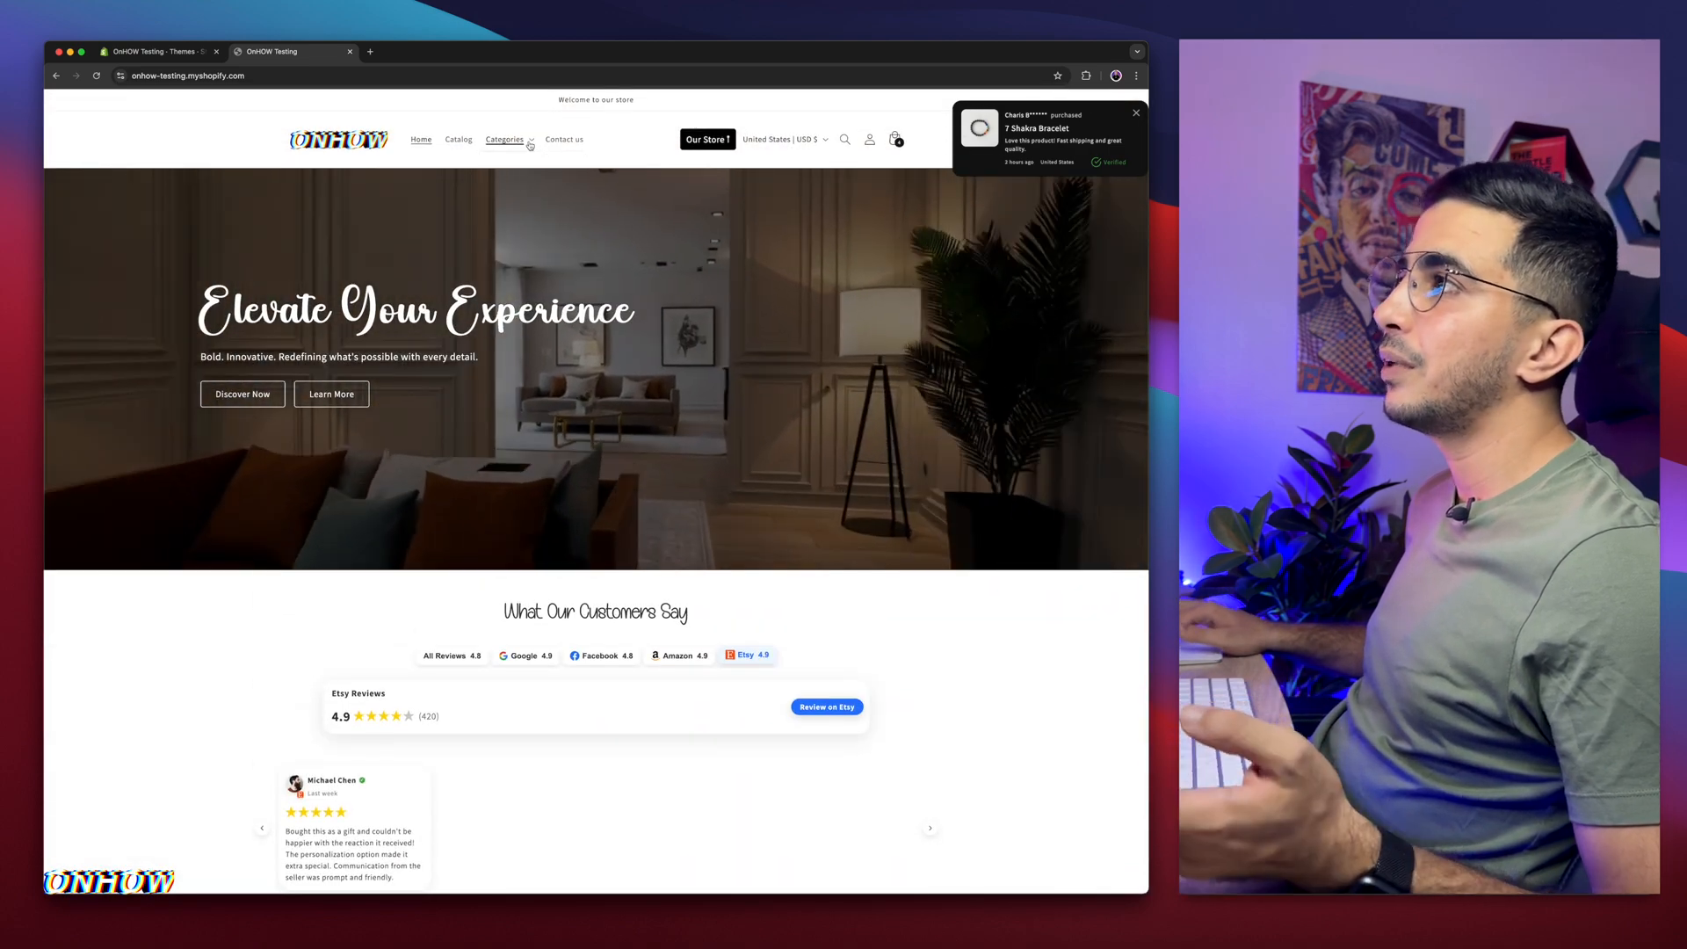
click(504, 139)
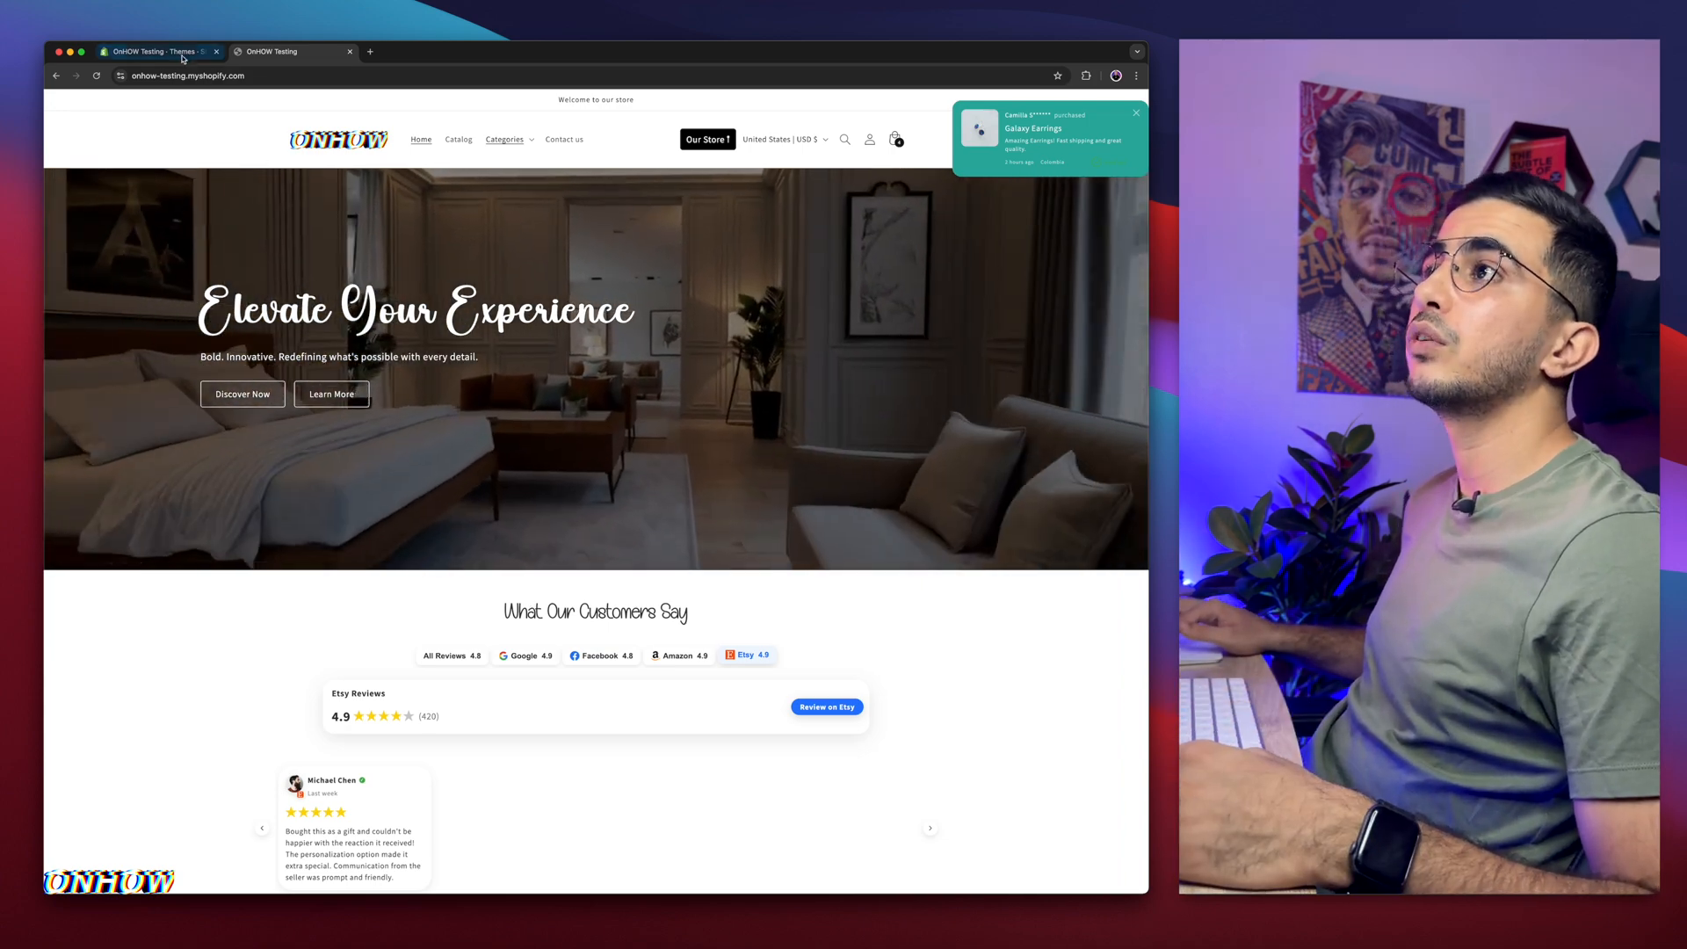
From the admin Themes page, open the Dawn theme's code editor via its more-actions menu
click(156, 51)
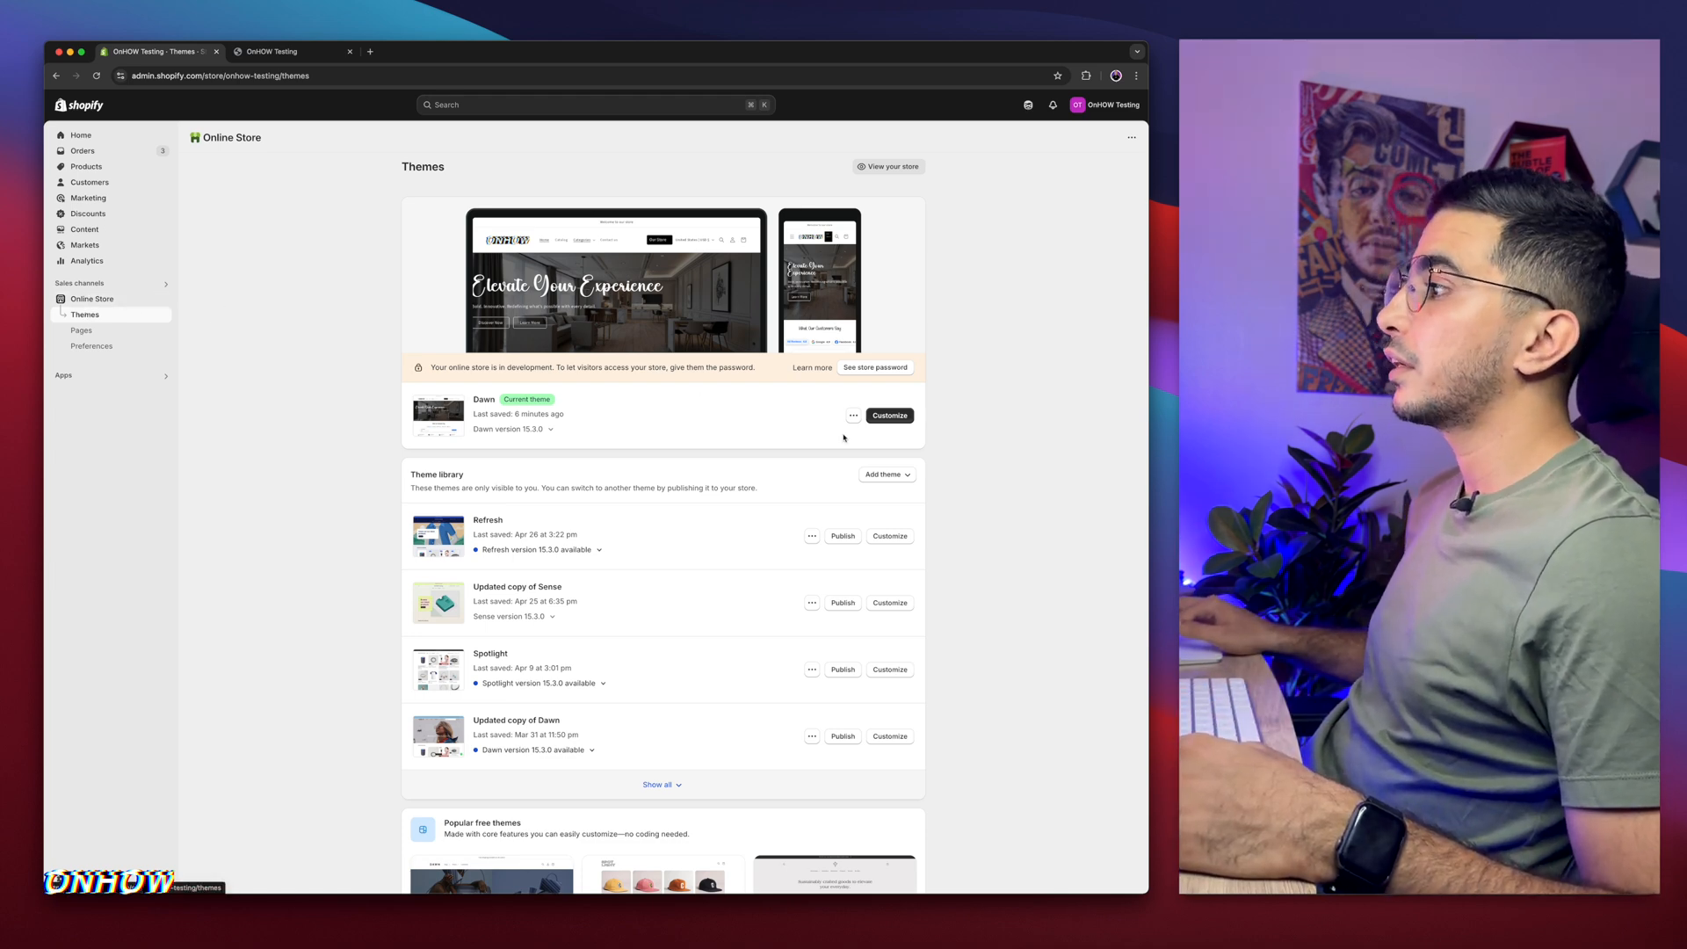
click(854, 415)
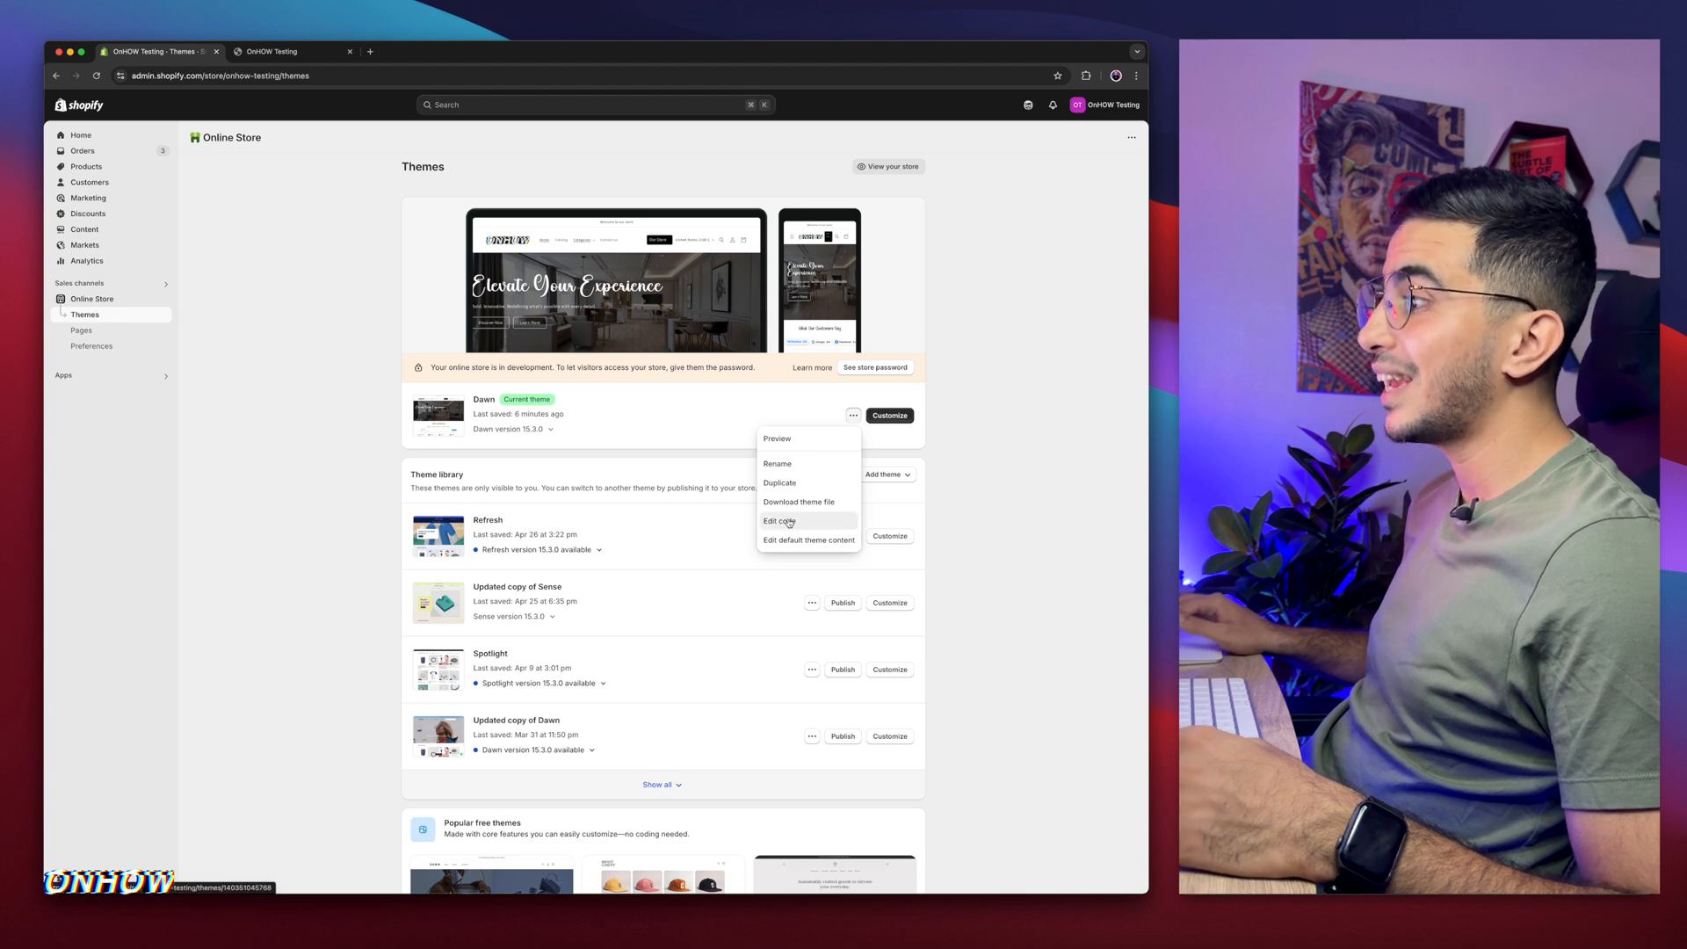
click(779, 520)
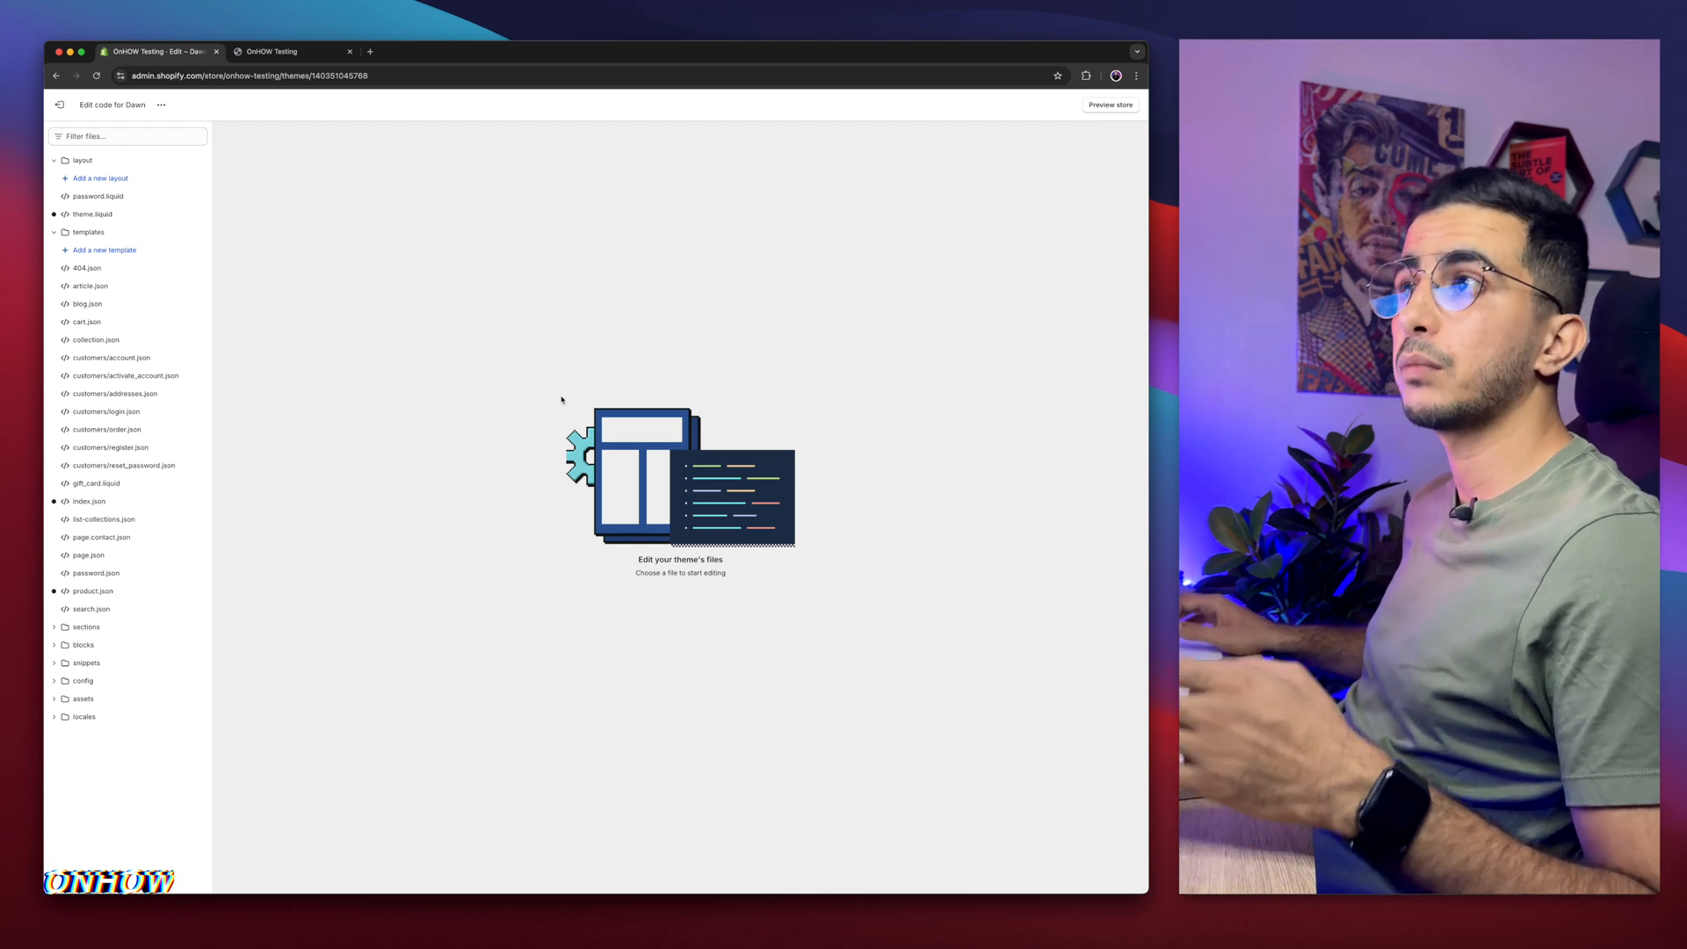
mouse_move(471, 425)
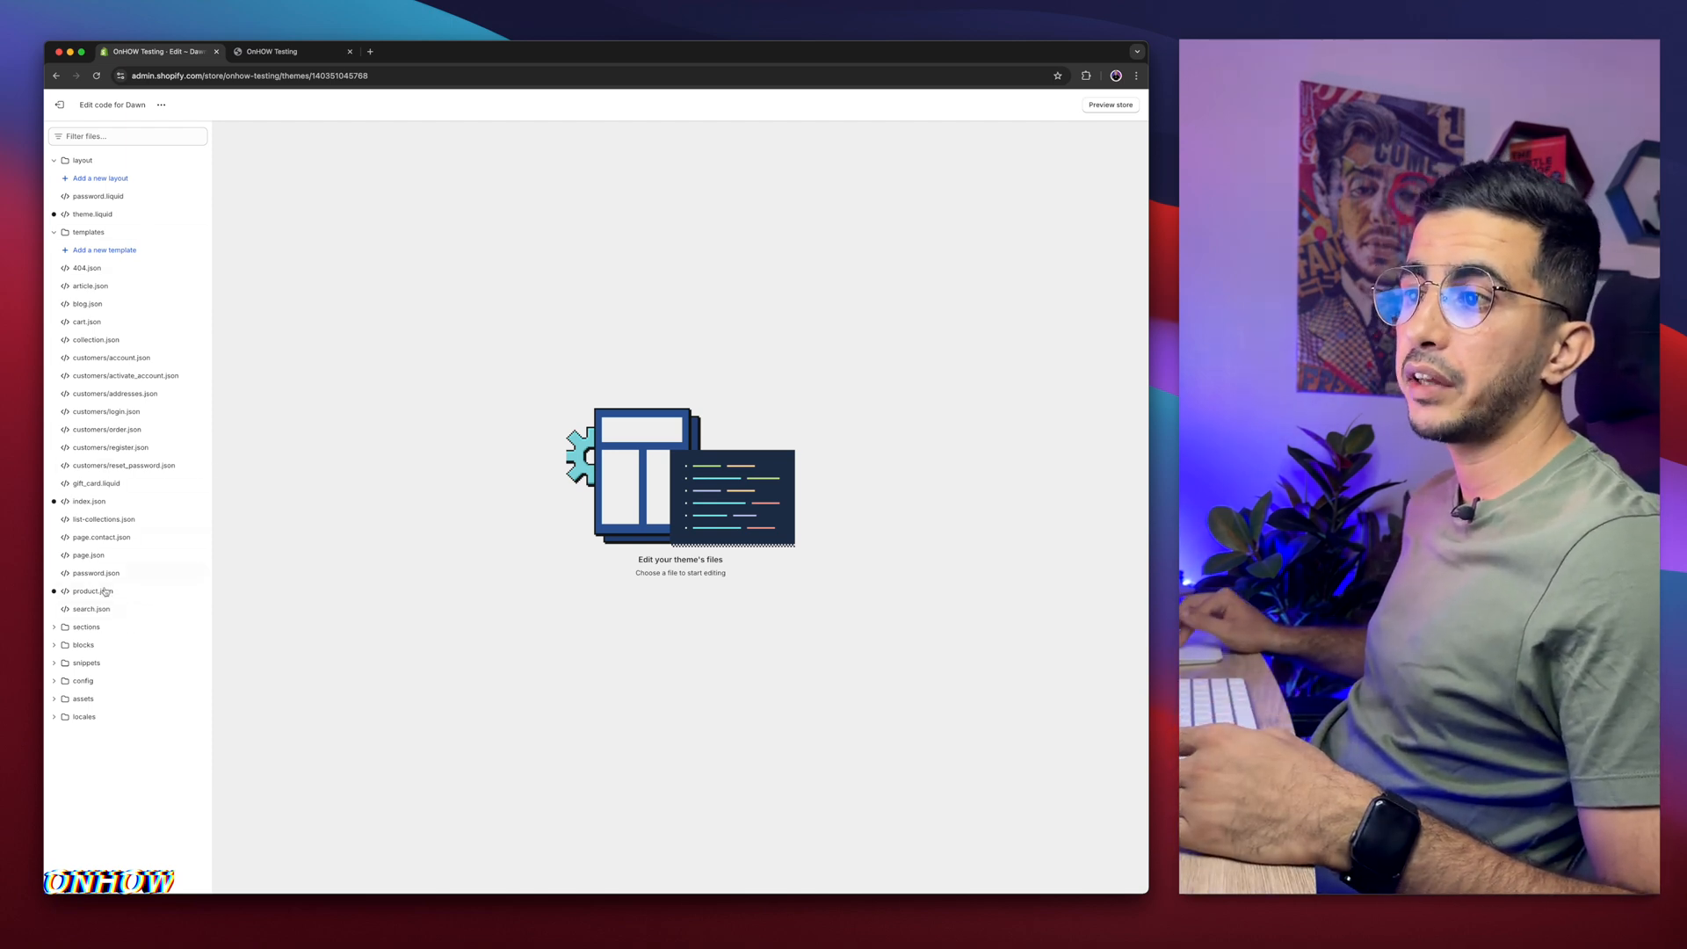
mouse_move(97, 632)
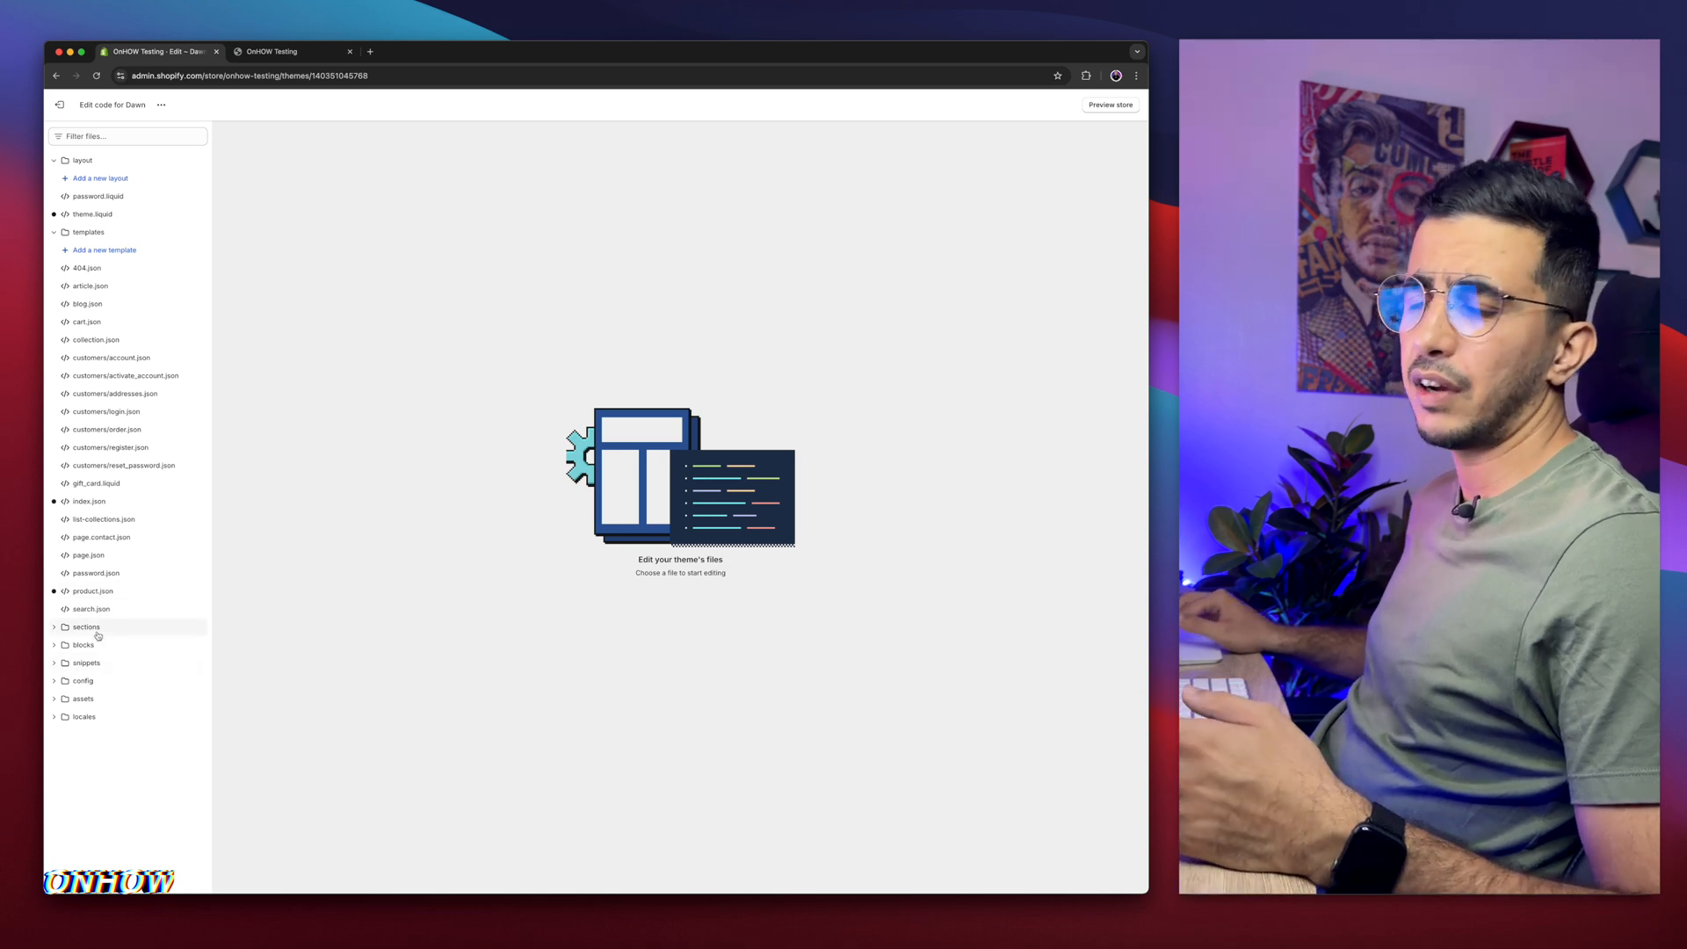
Filter the theme files by 'theme' and open the theme.liquid layout file
click(126, 136)
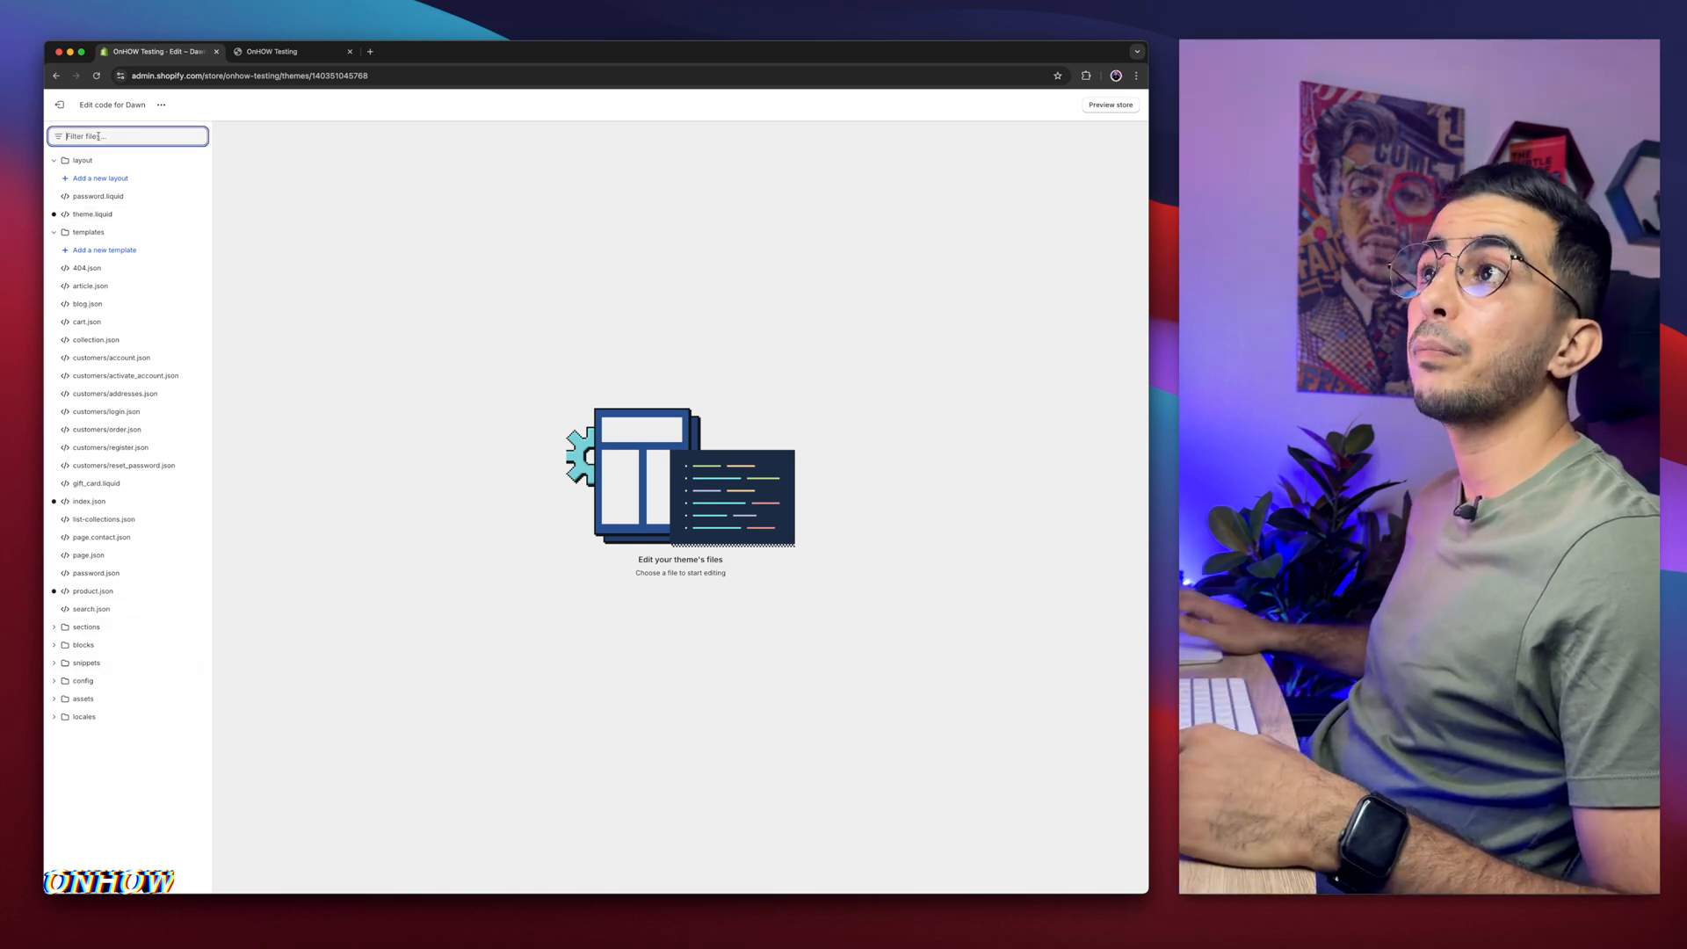
text(theme)
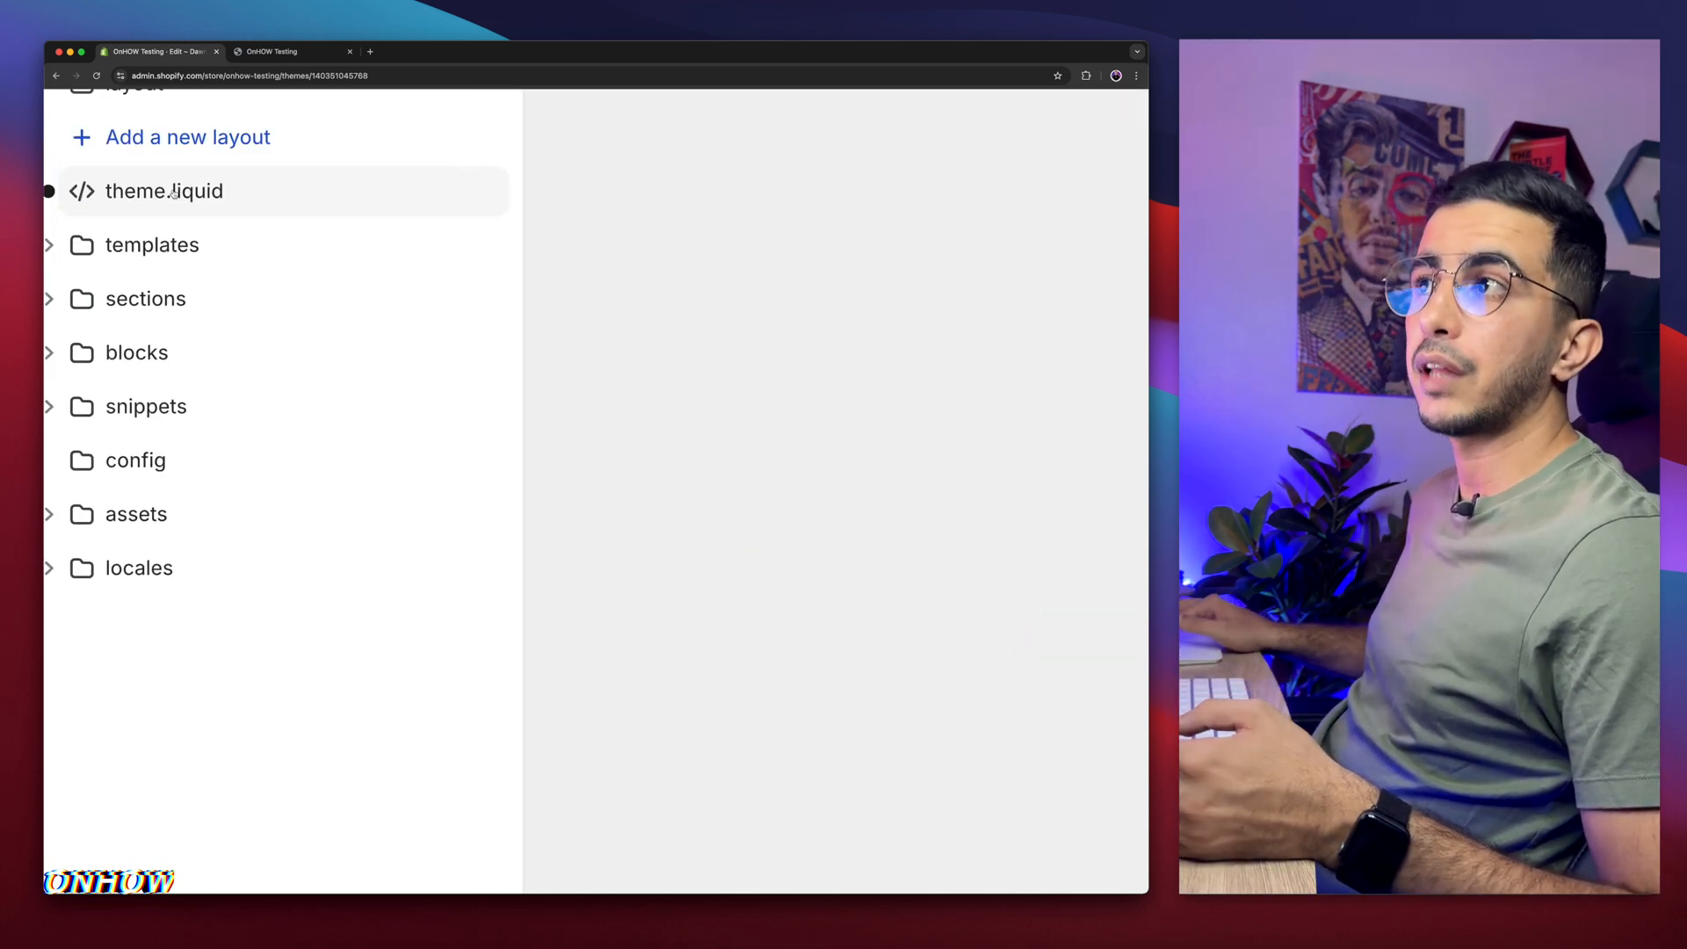
click(164, 190)
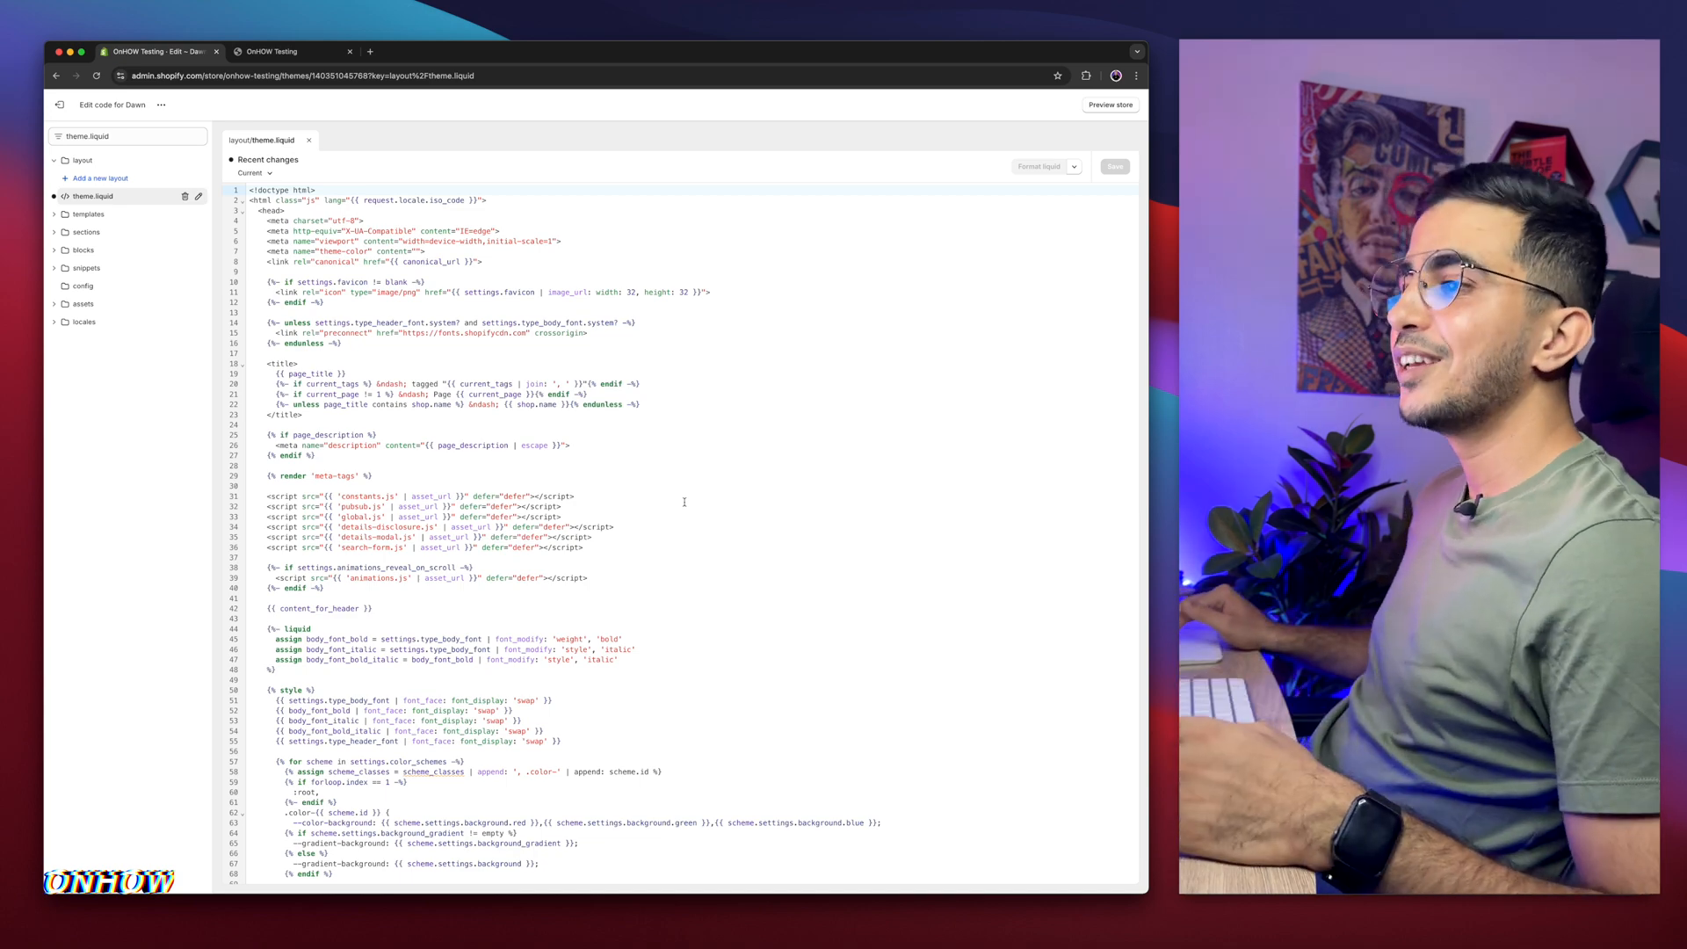
Search theme.liquid for '/head' and jump to the closing head tag to paste the flyout menu script
scroll(down, 3)
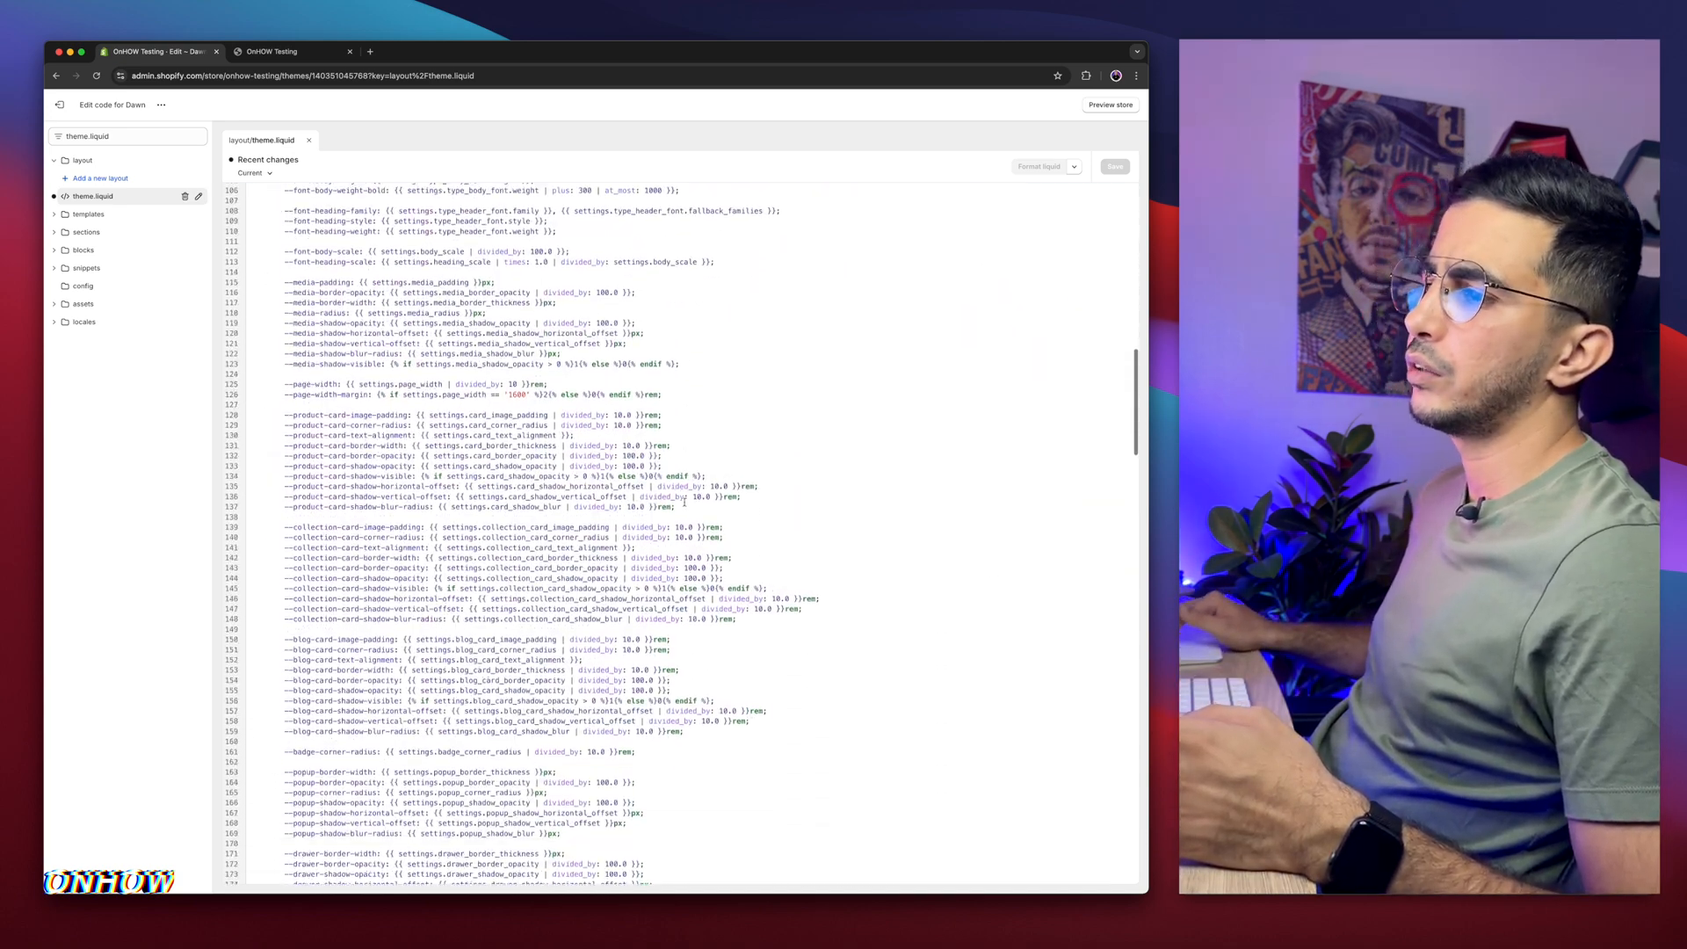
scroll(down, 3)
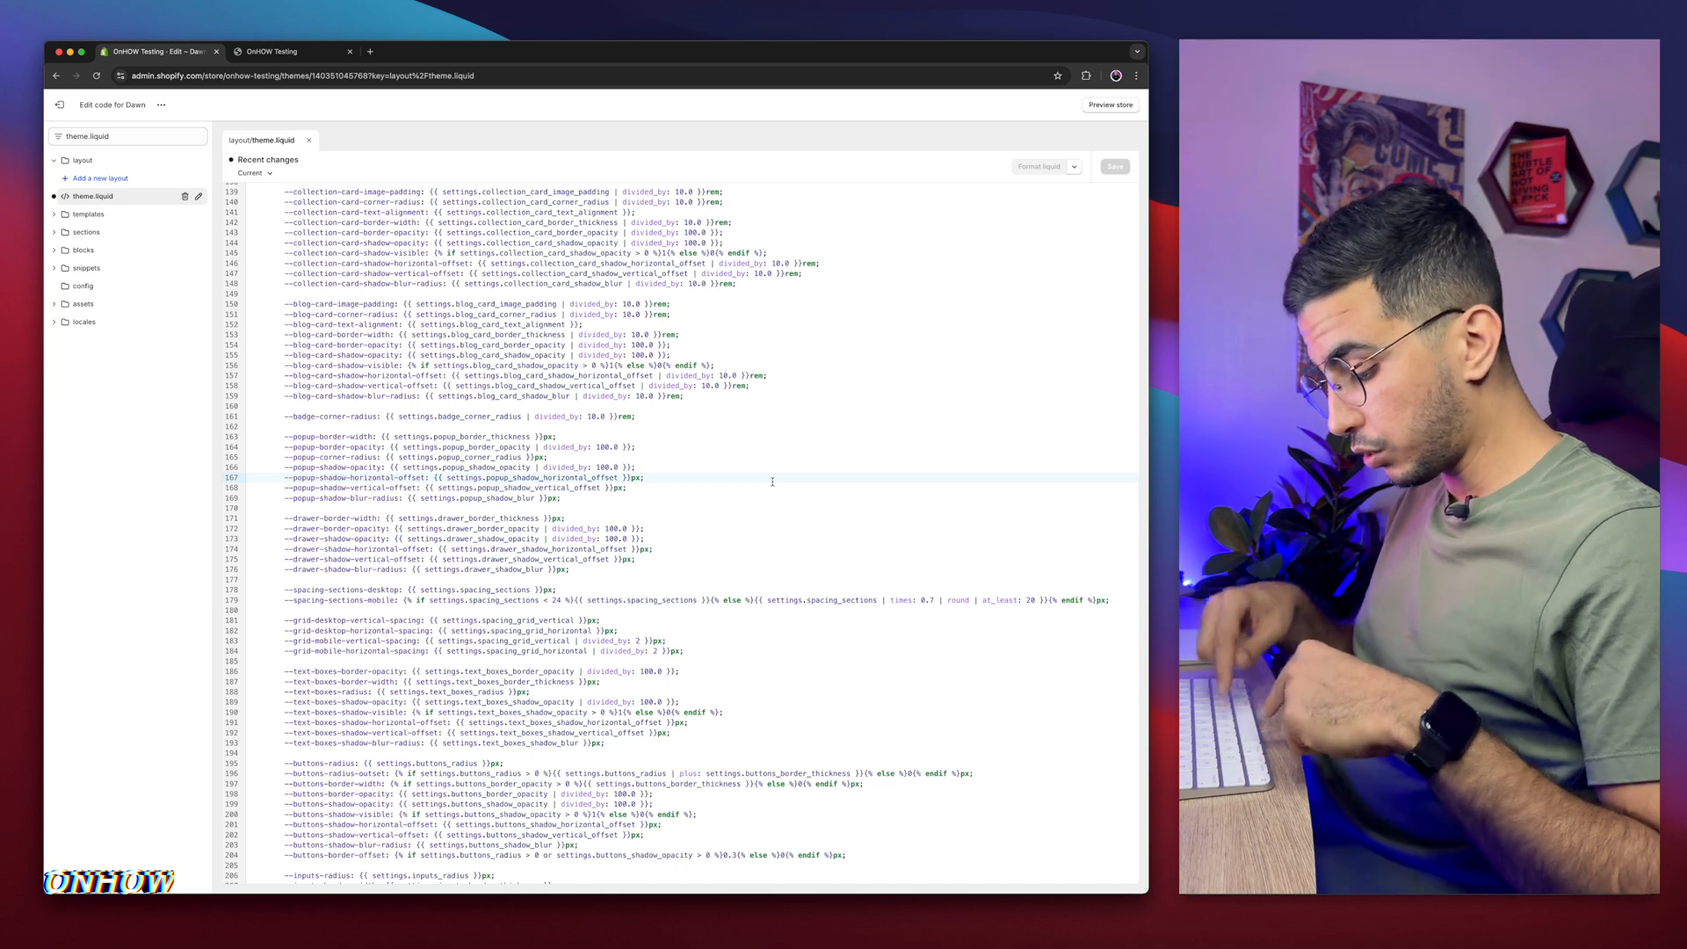
key(cmd+f)
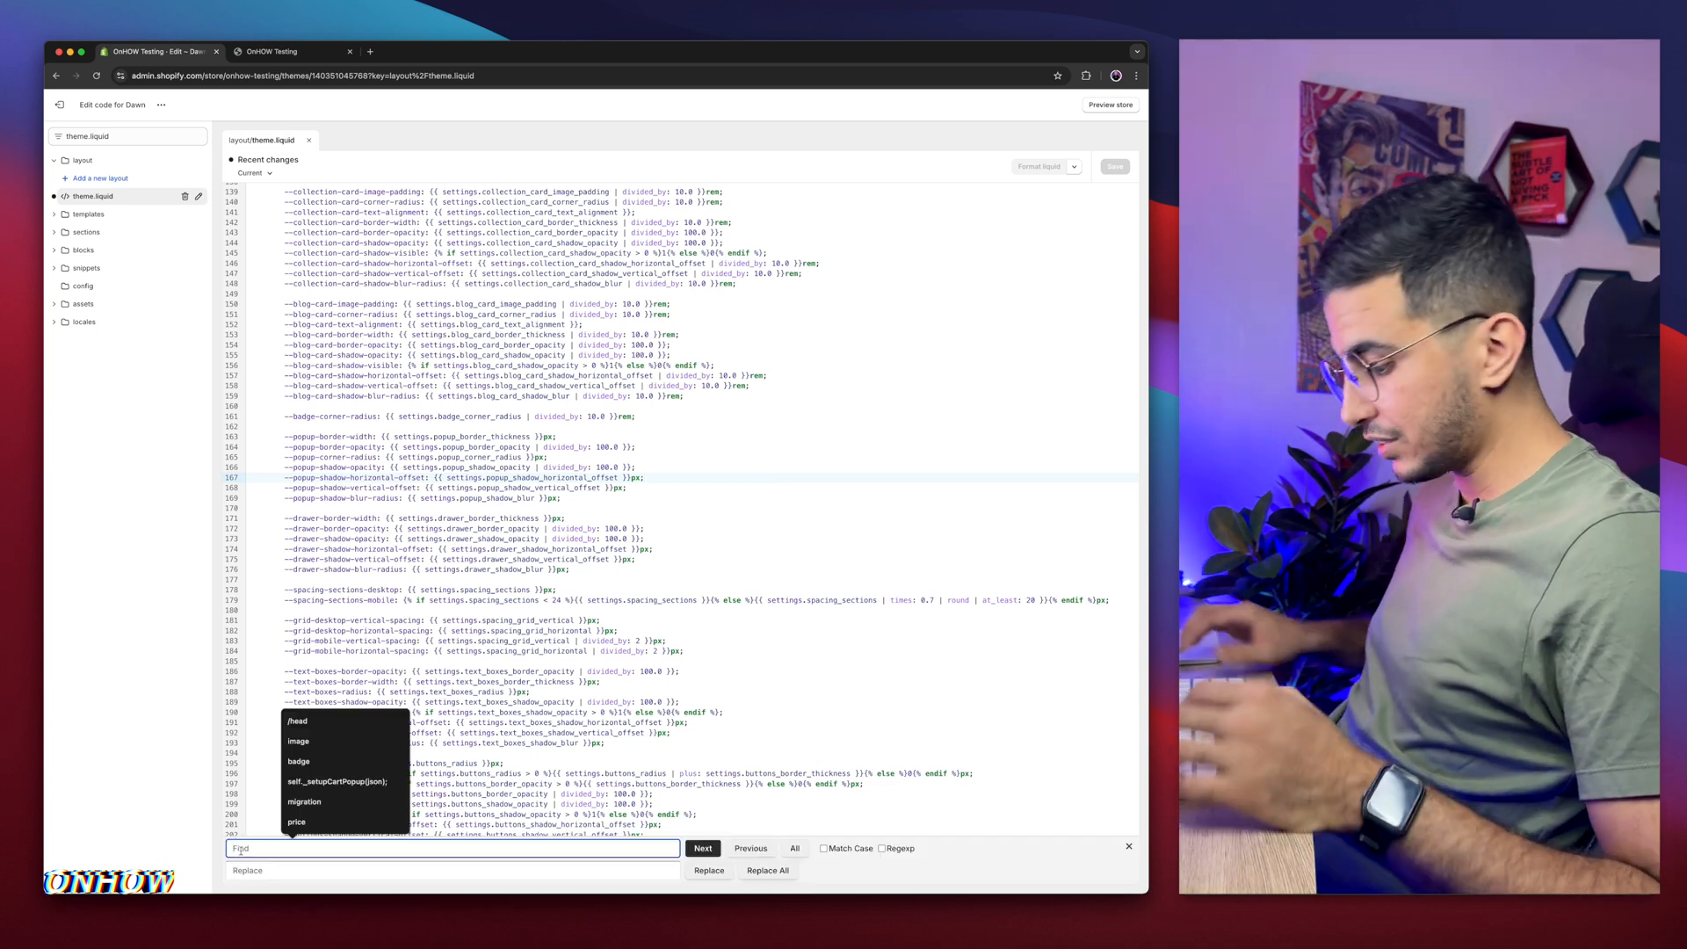
text(/head)
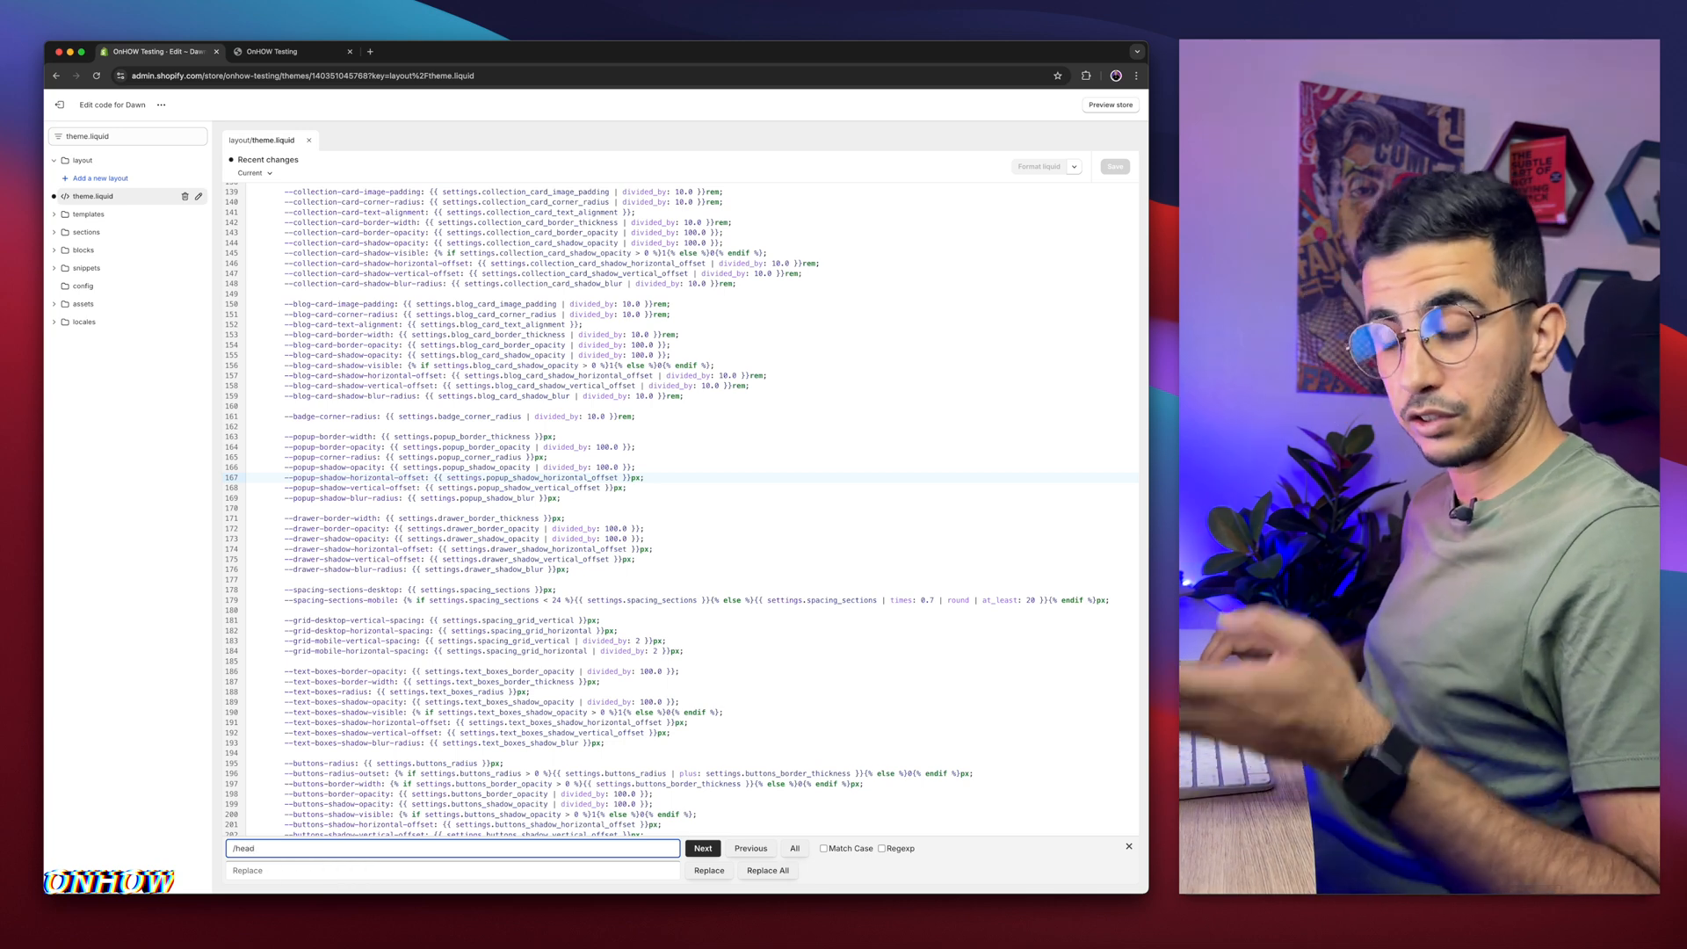
click(703, 847)
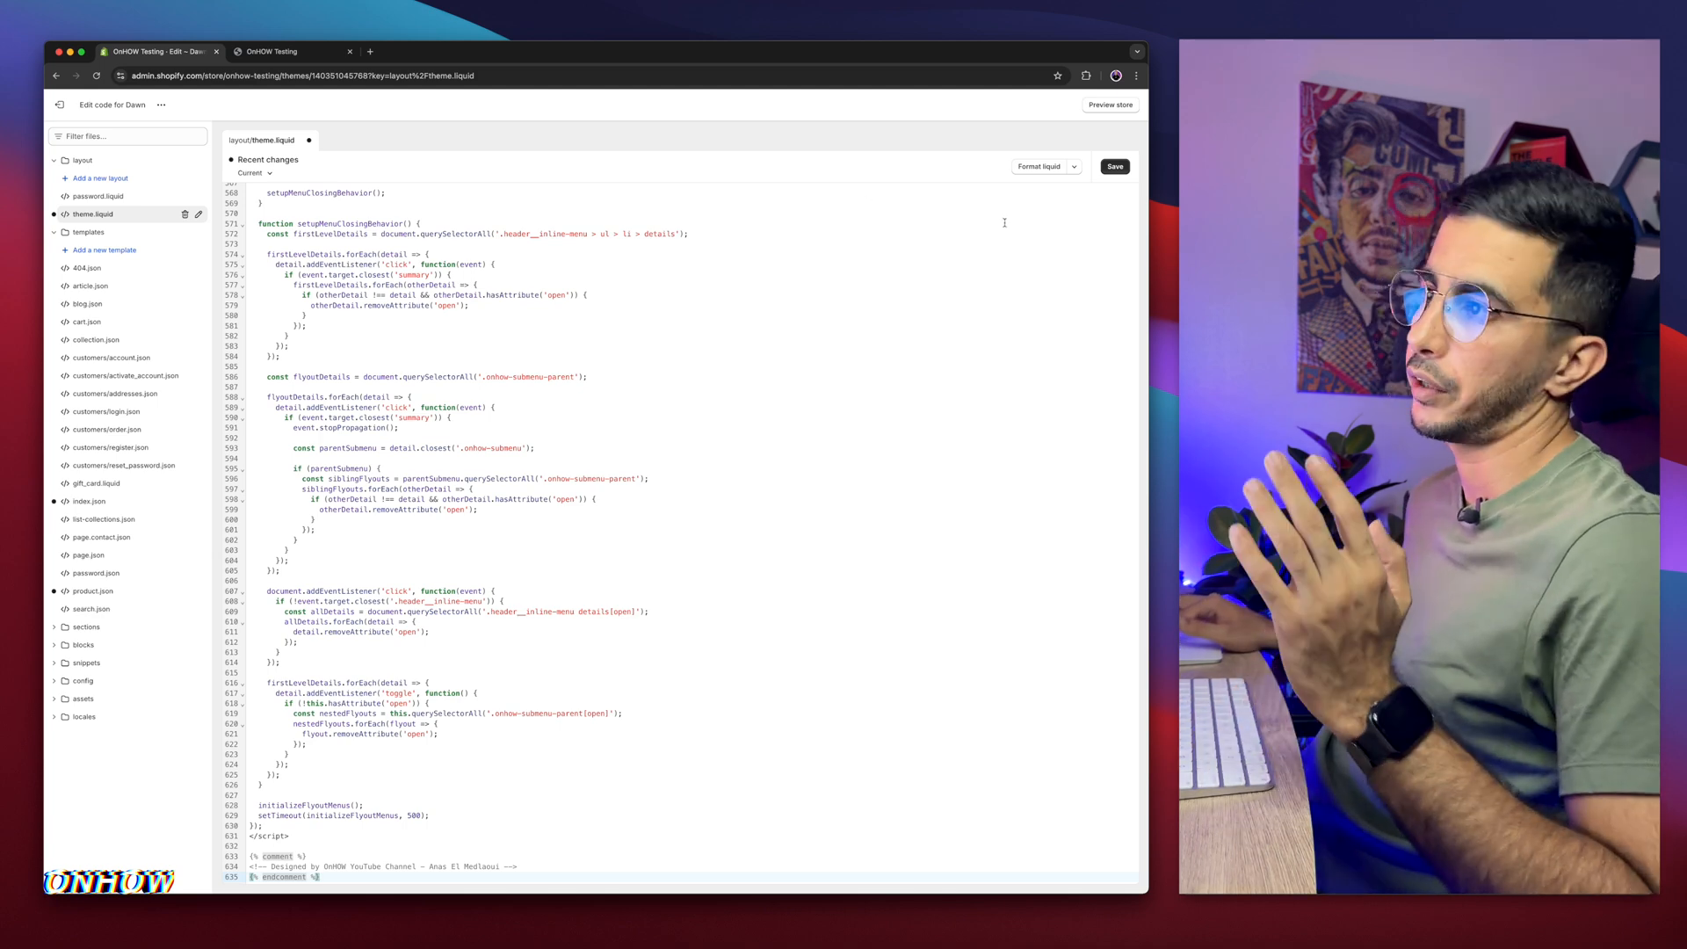
Save theme.liquid and preview the restyled Categories dropdown on the storefront
click(1114, 167)
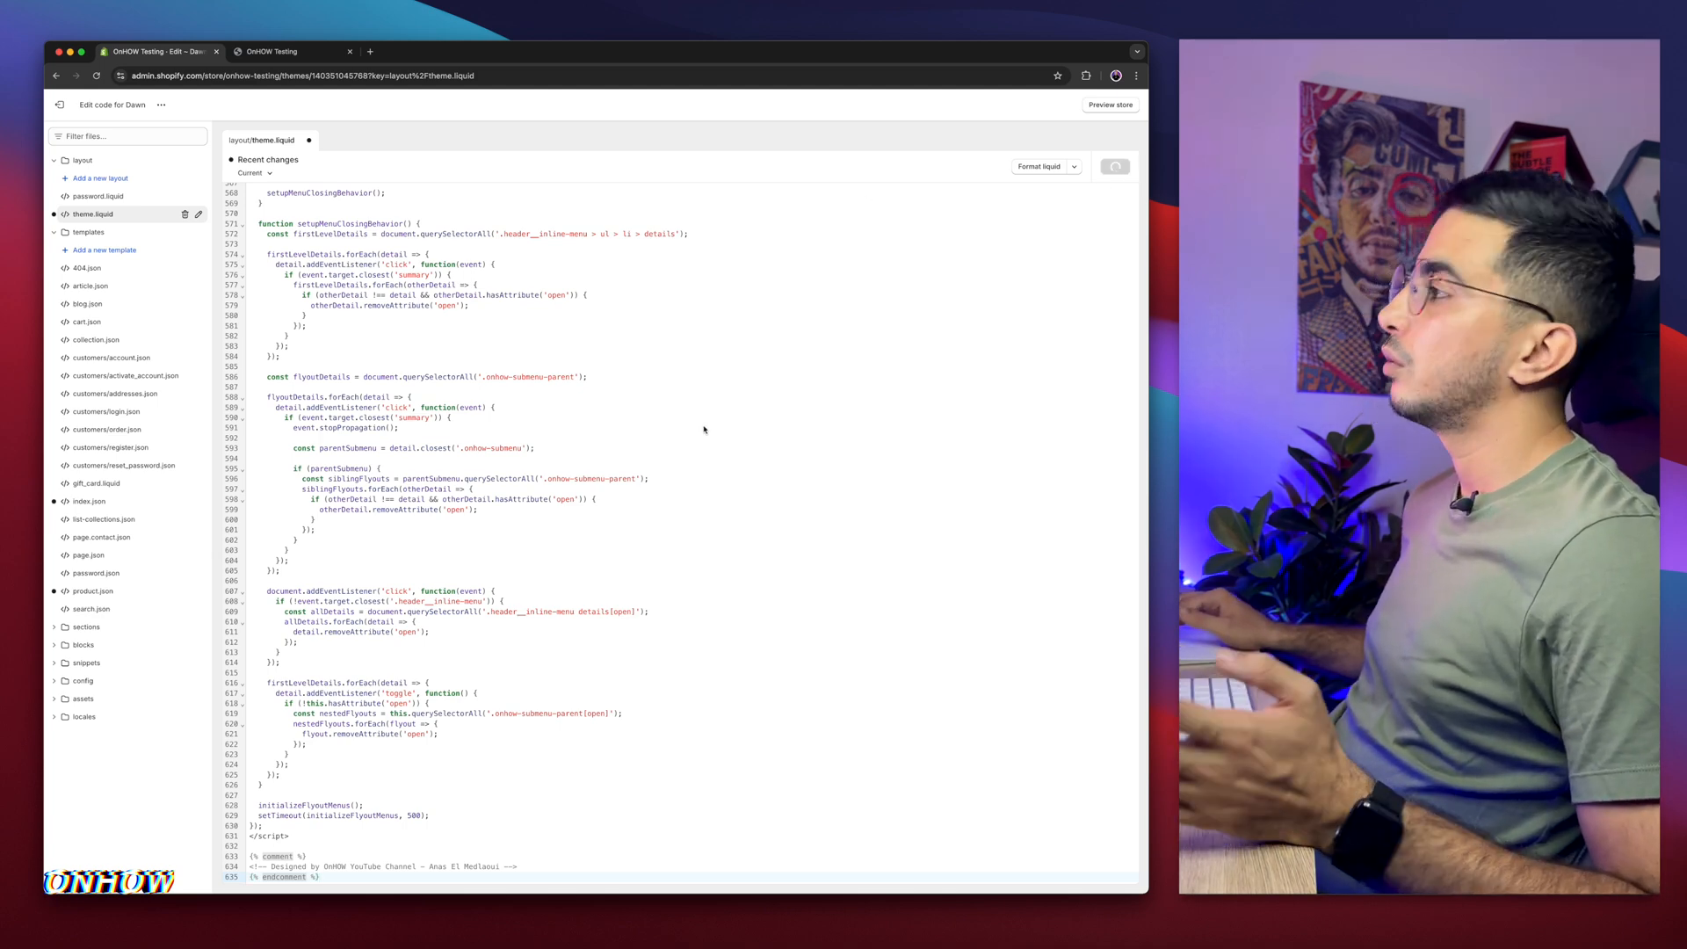
click(1114, 166)
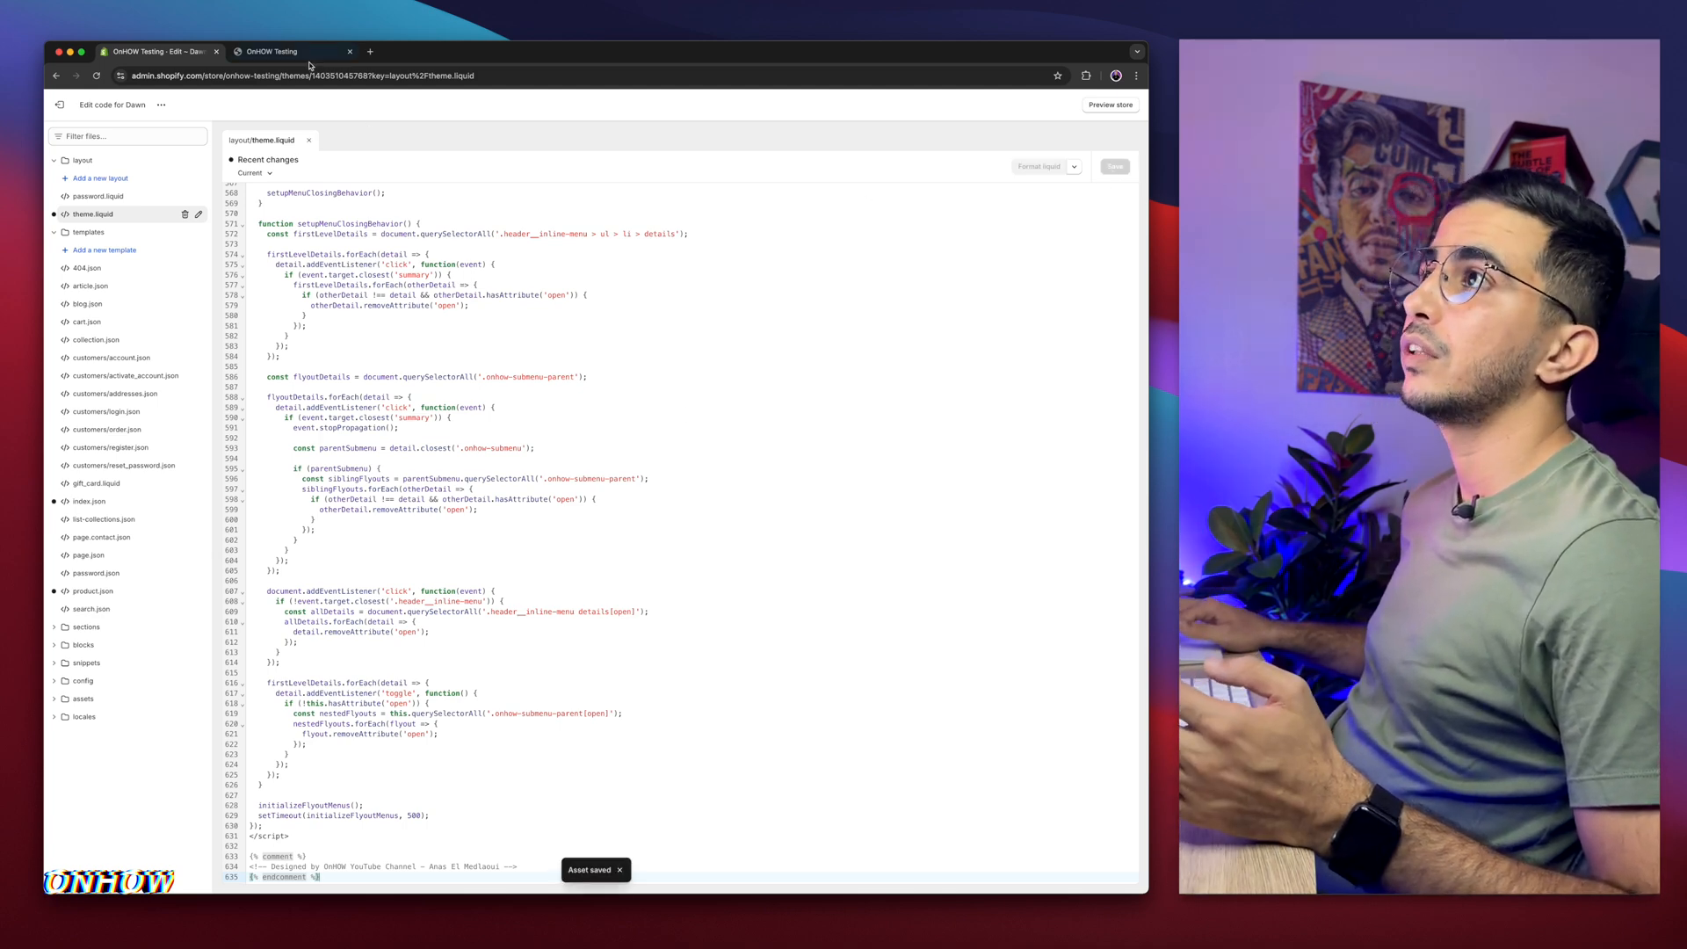
click(277, 51)
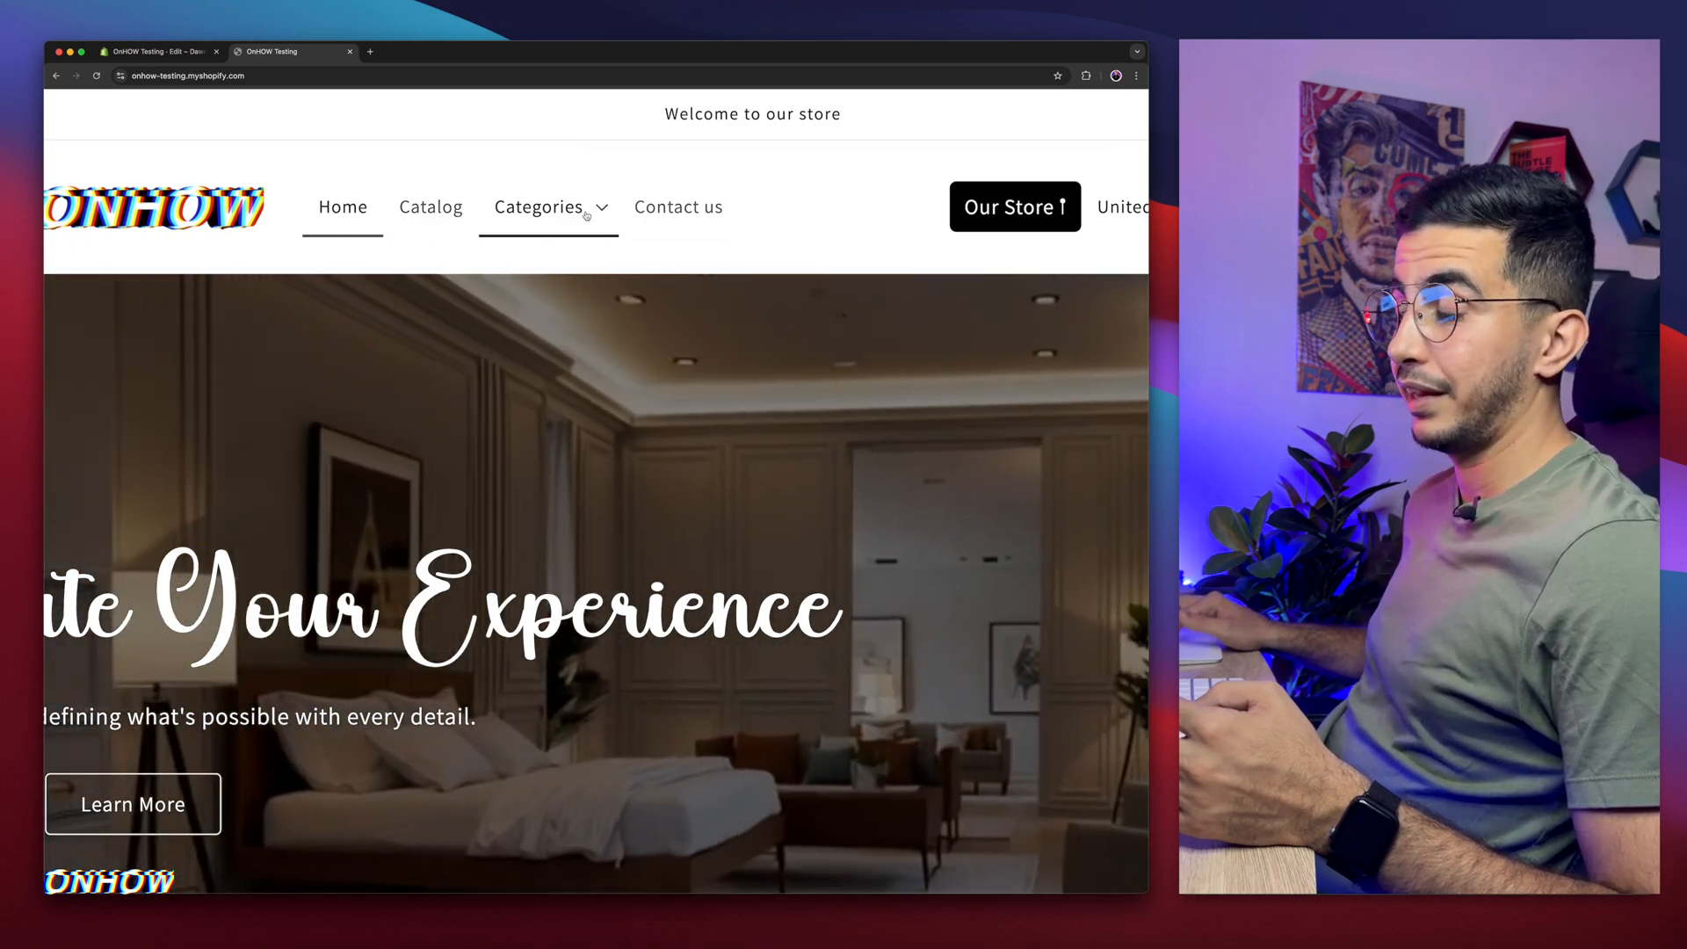
click(538, 208)
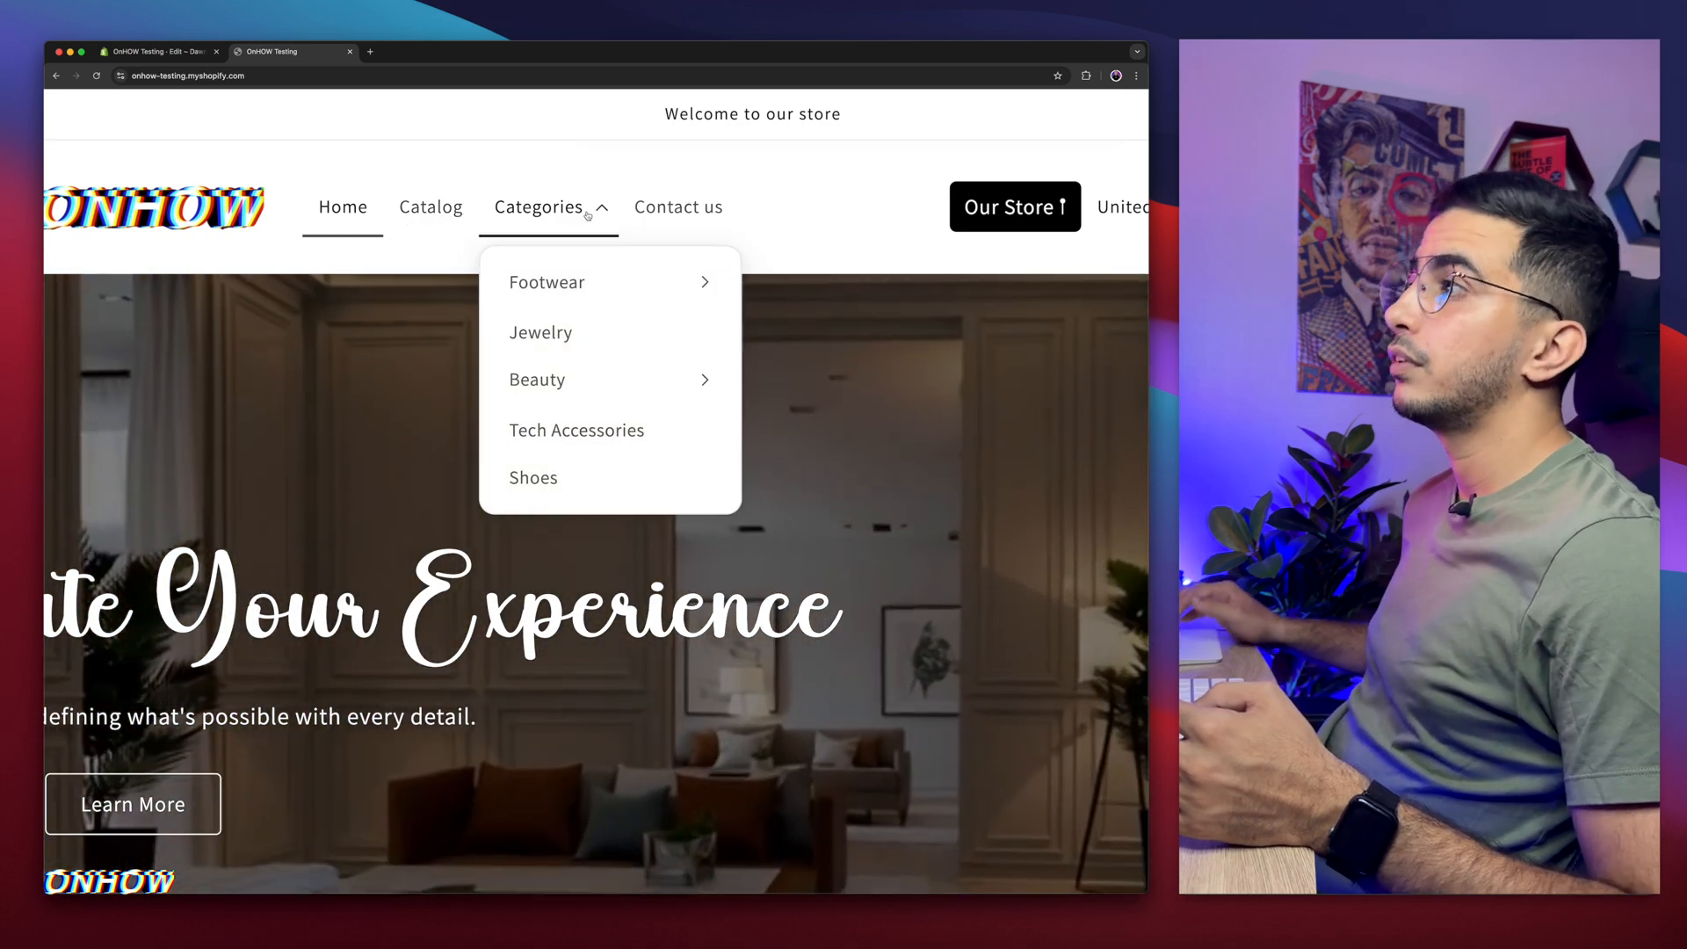